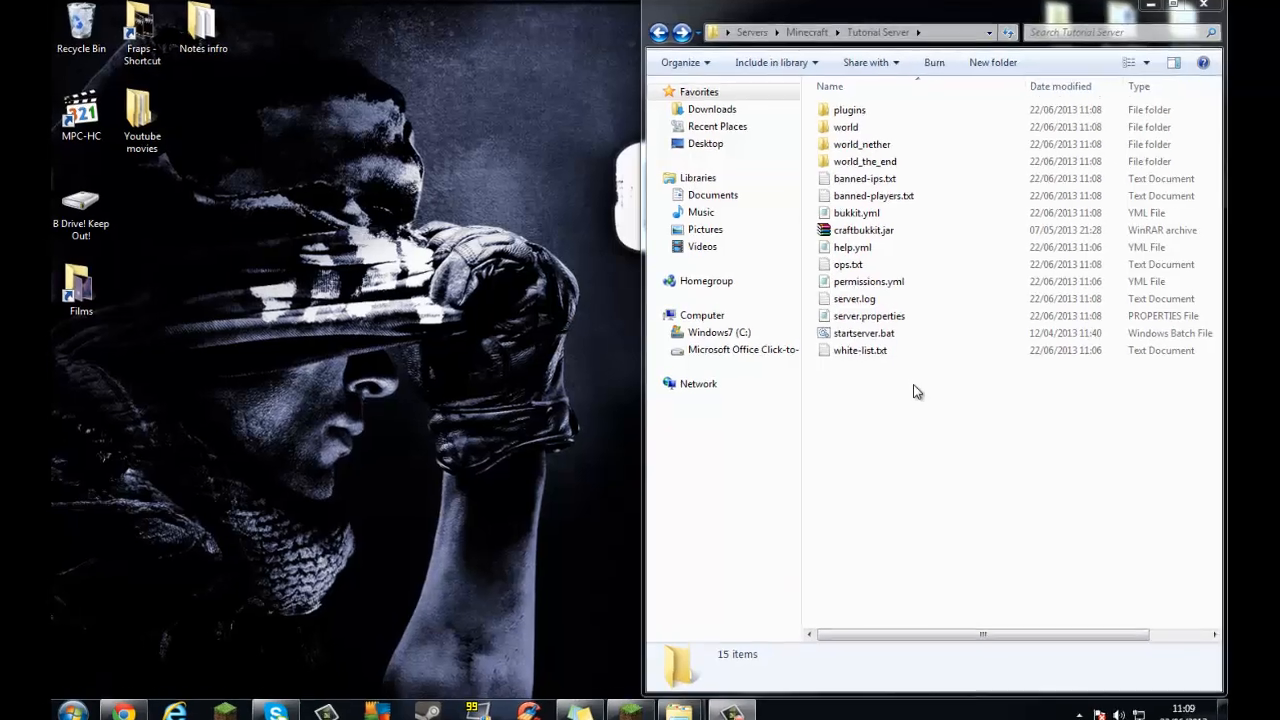
# Step: Navigate plugins > GroupManager > worlds > world to reach groups.yml and users.yml
pyautogui.click(848, 108)
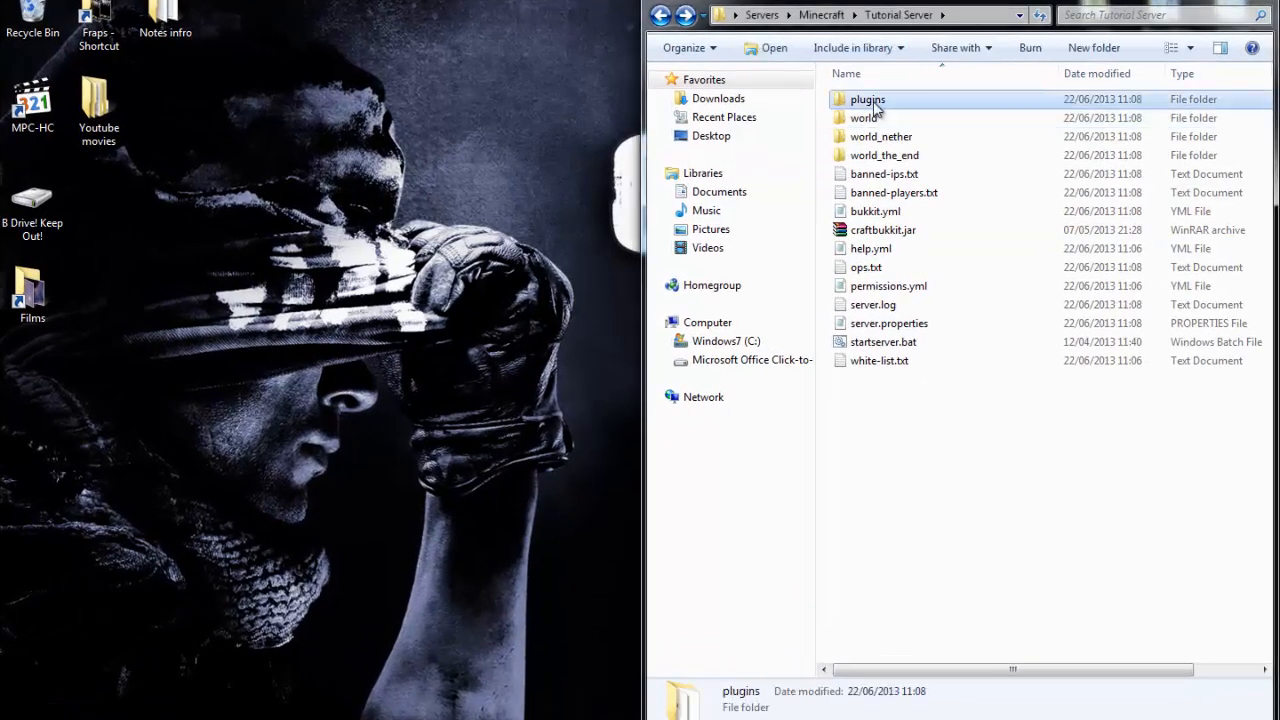
pyautogui.doubleClick(868, 98)
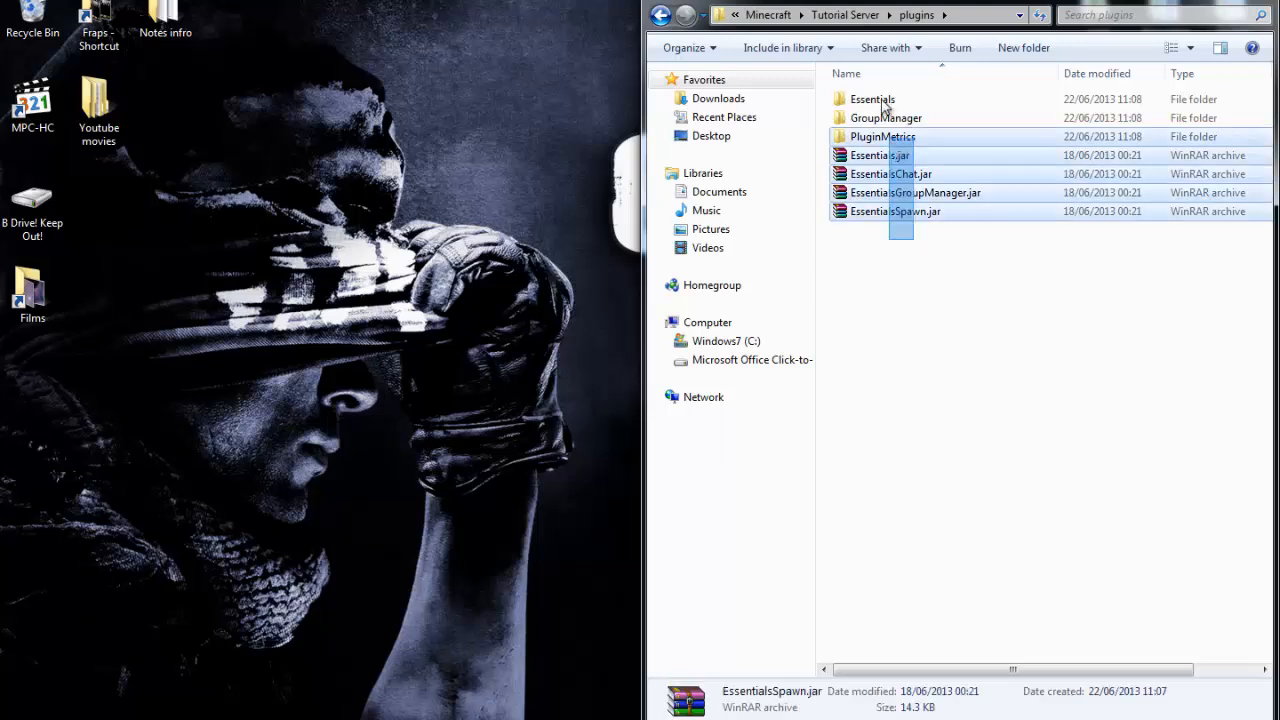
pyautogui.click(956, 370)
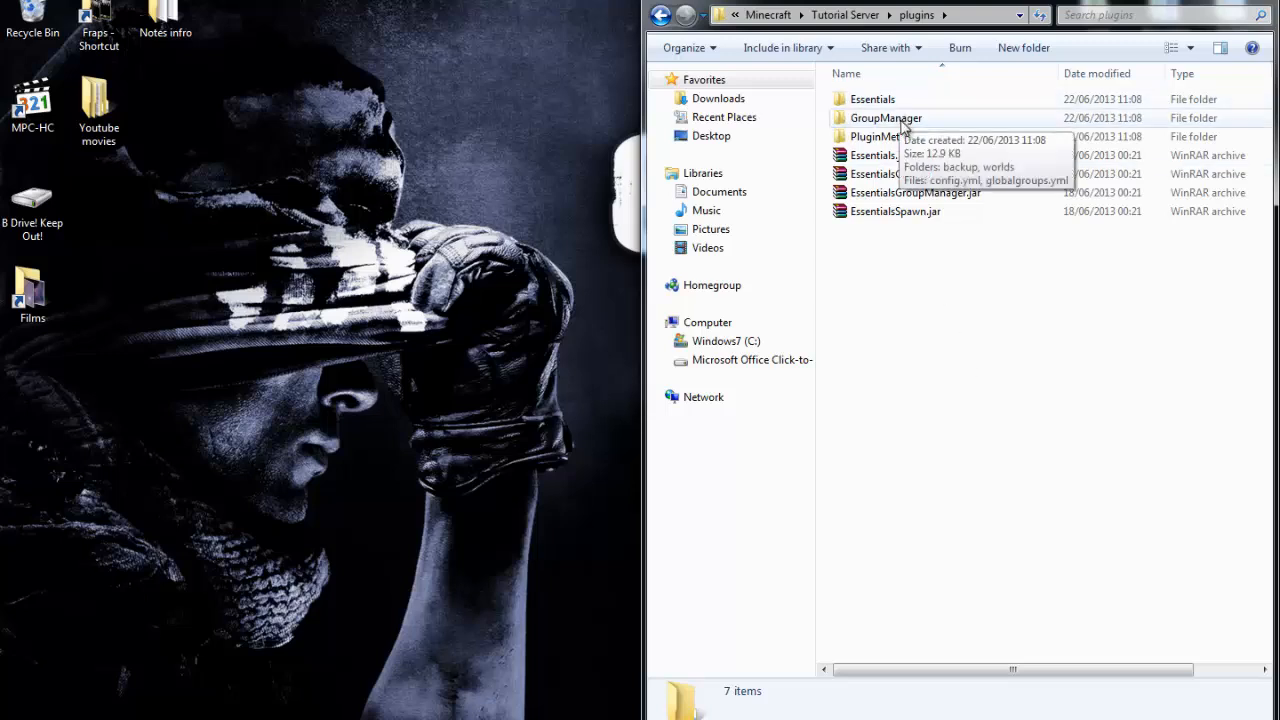
pyautogui.doubleClick(886, 118)
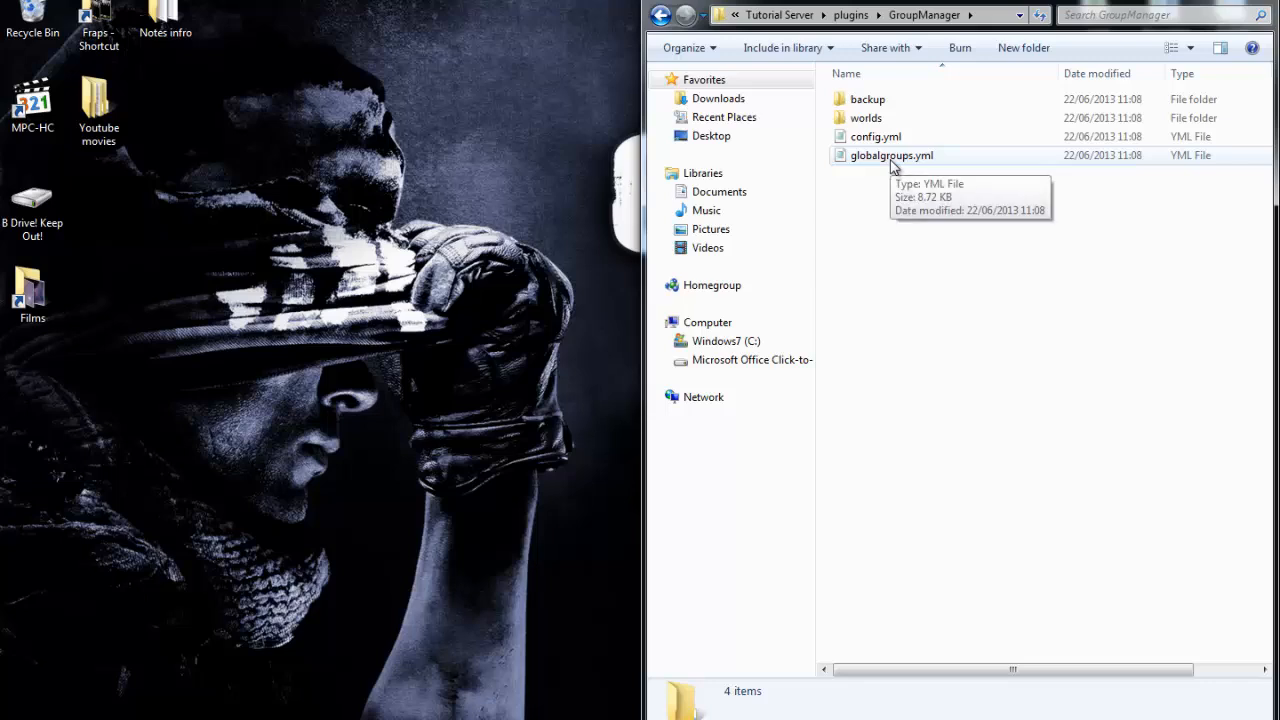
pyautogui.moveTo(864, 118)
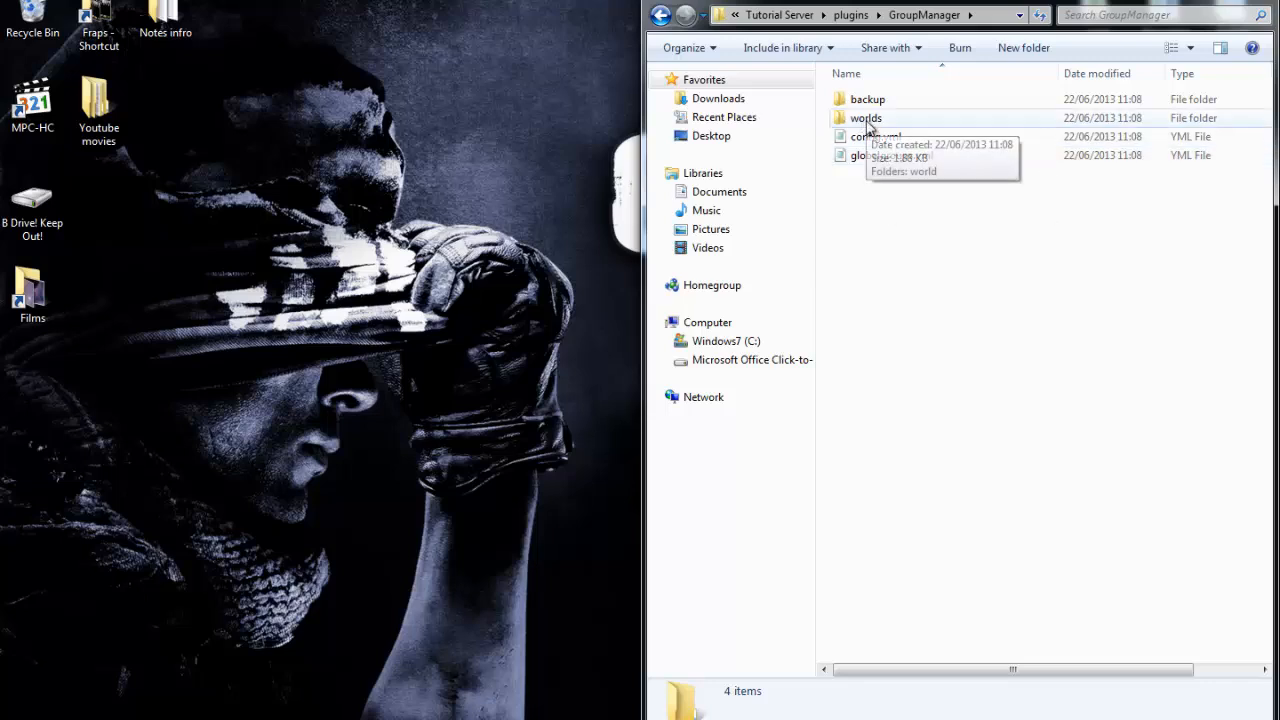
pyautogui.doubleClick(864, 118)
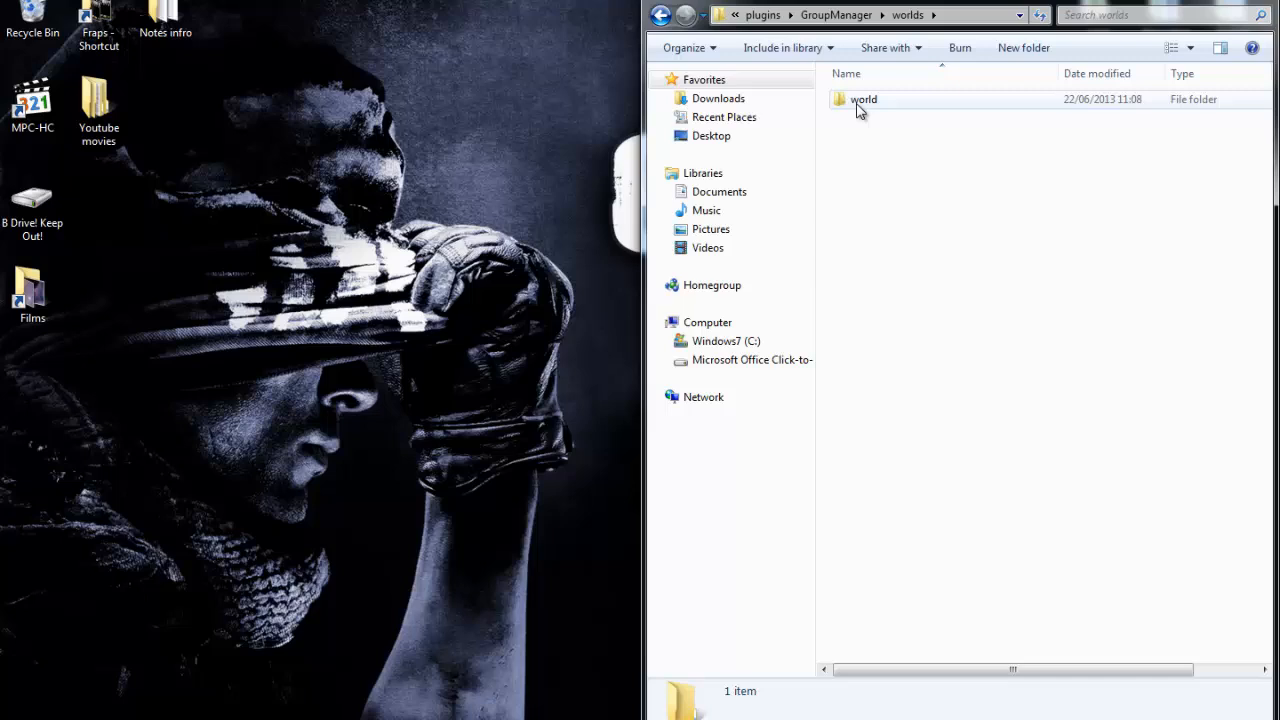
pyautogui.doubleClick(862, 100)
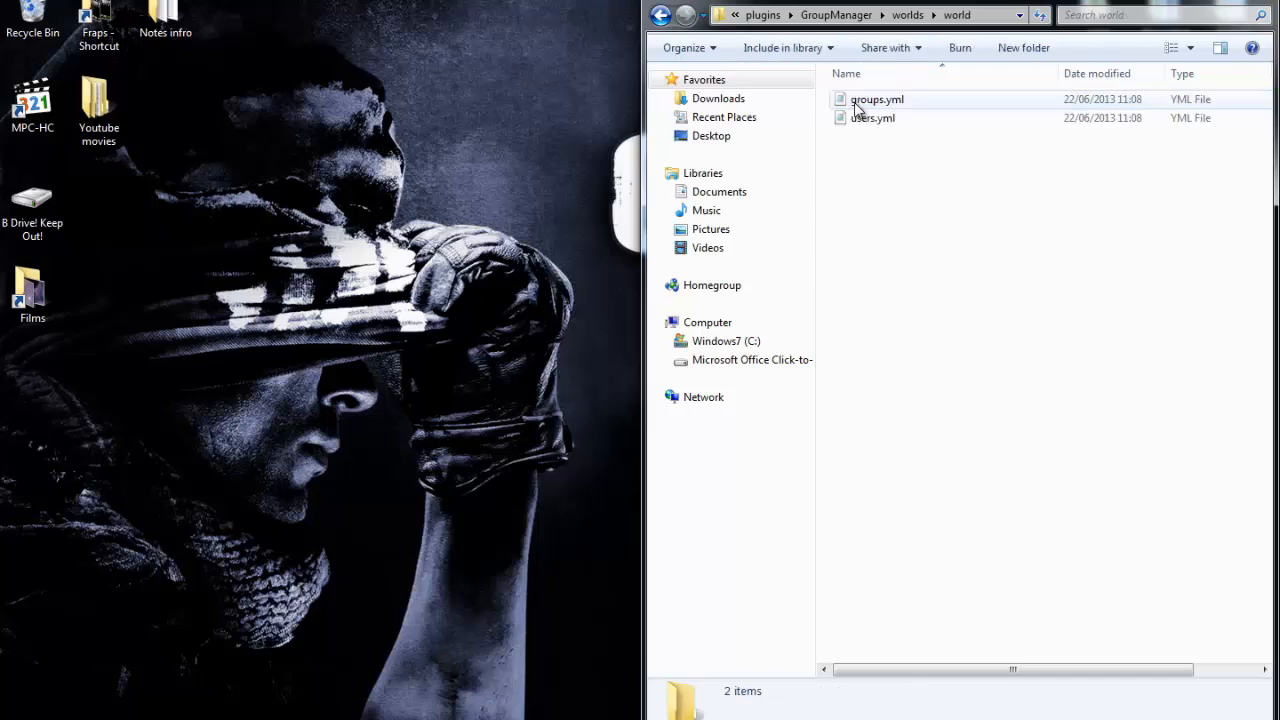
# Step: Send groups.yml to Notepad++ via its right-click Edit option
pyautogui.rightClick(876, 98)
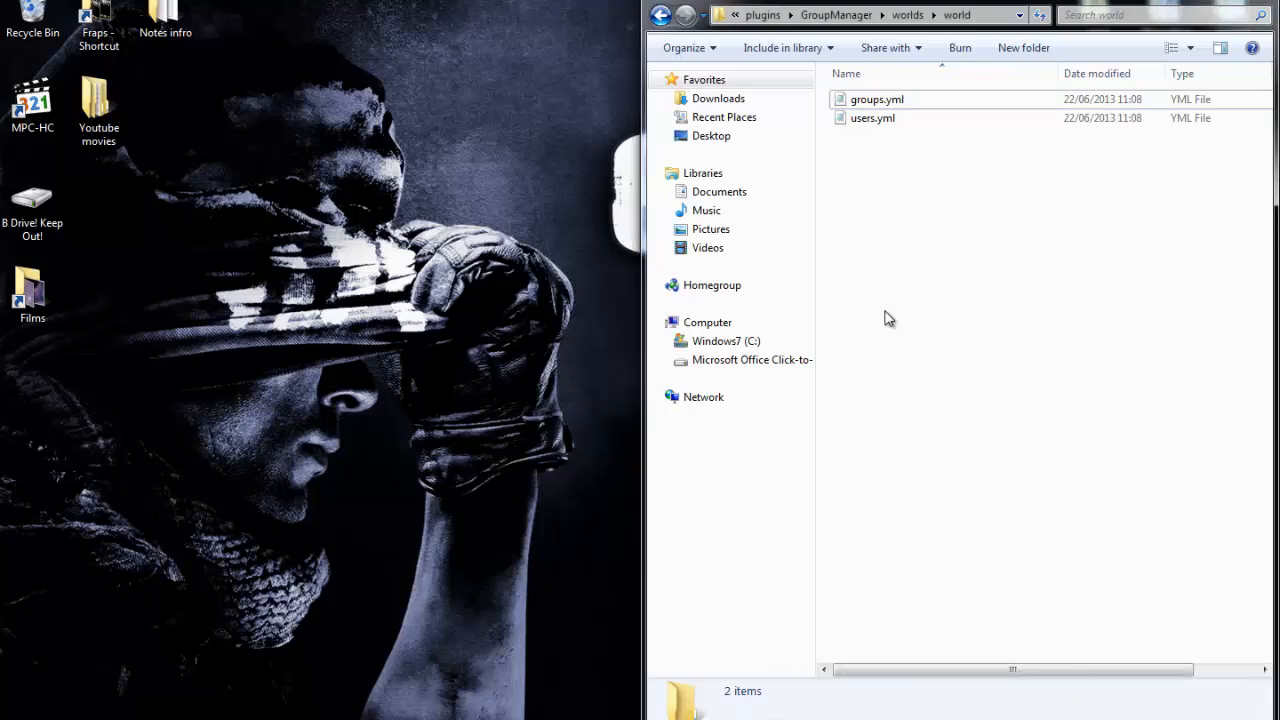
pyautogui.rightClick(876, 100)
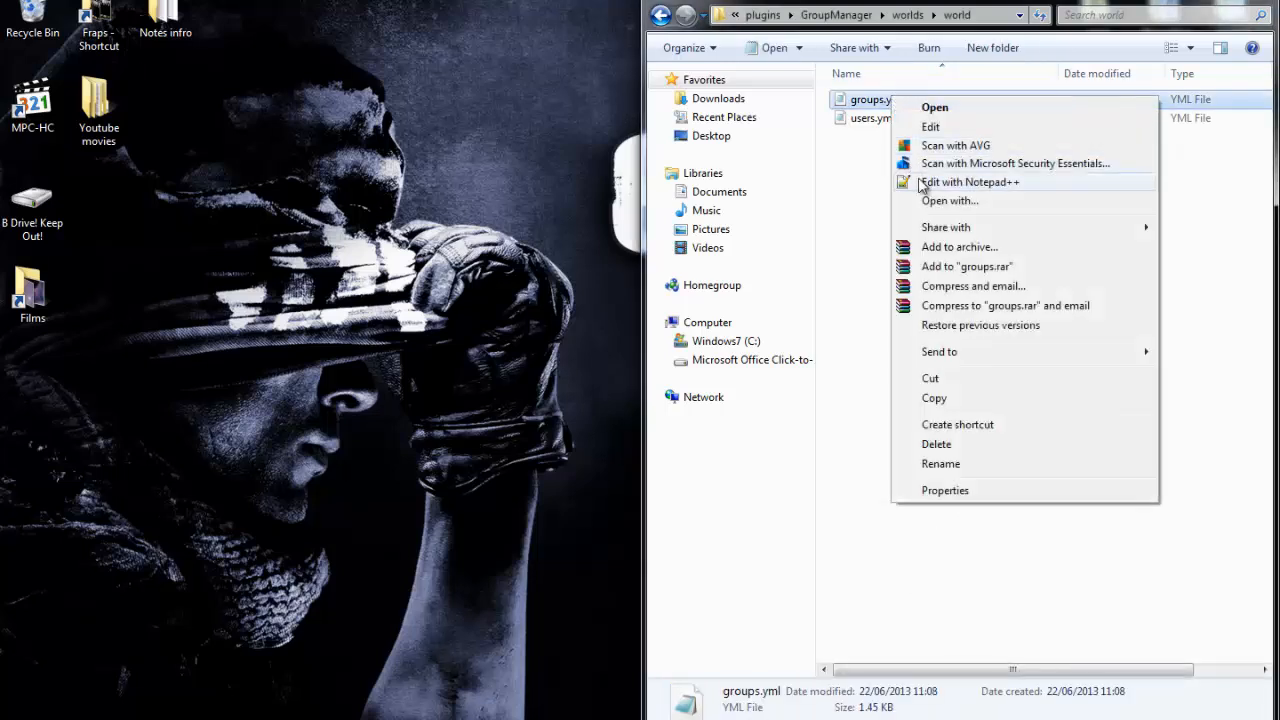
pyautogui.click(968, 180)
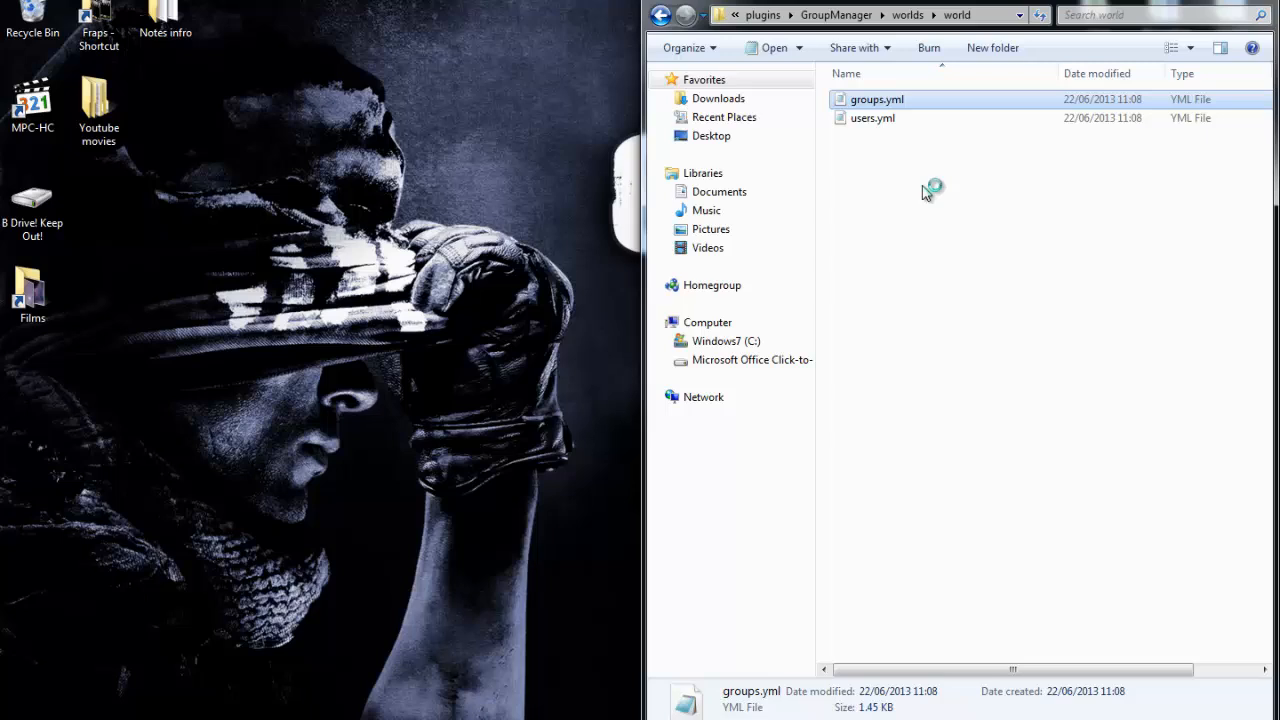
pyautogui.moveTo(510, 206)
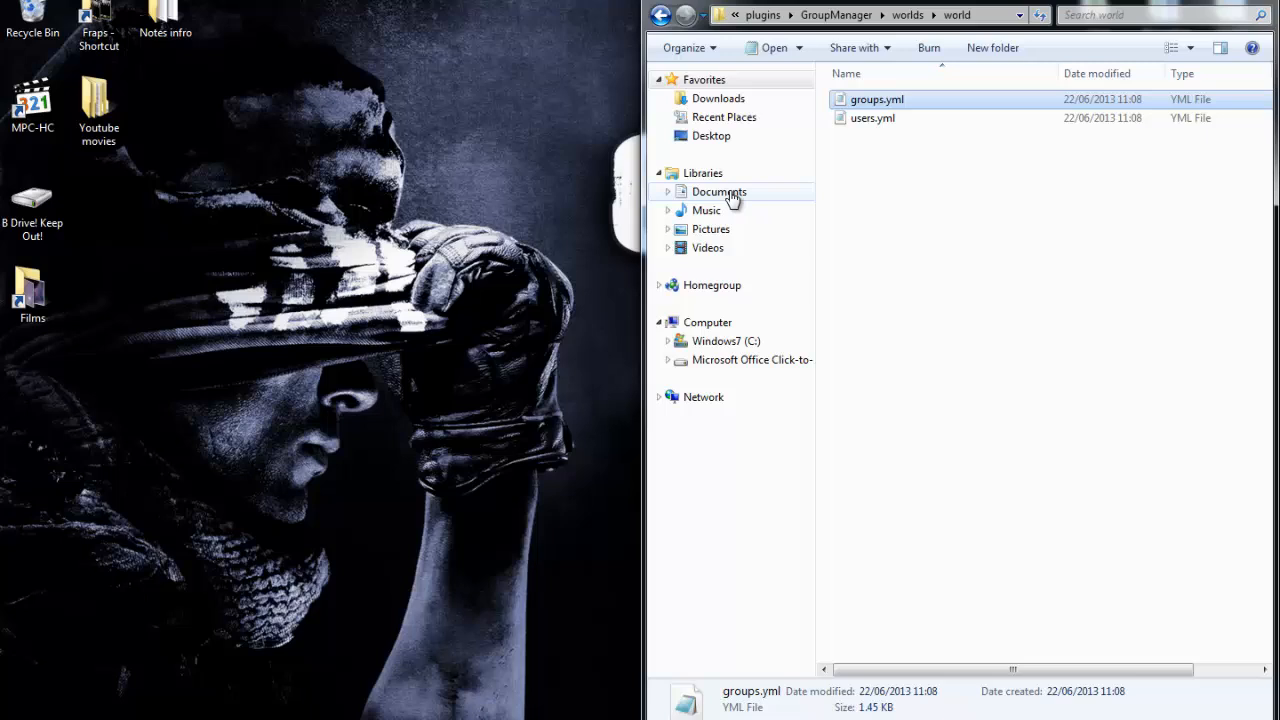
pyautogui.moveTo(916, 170)
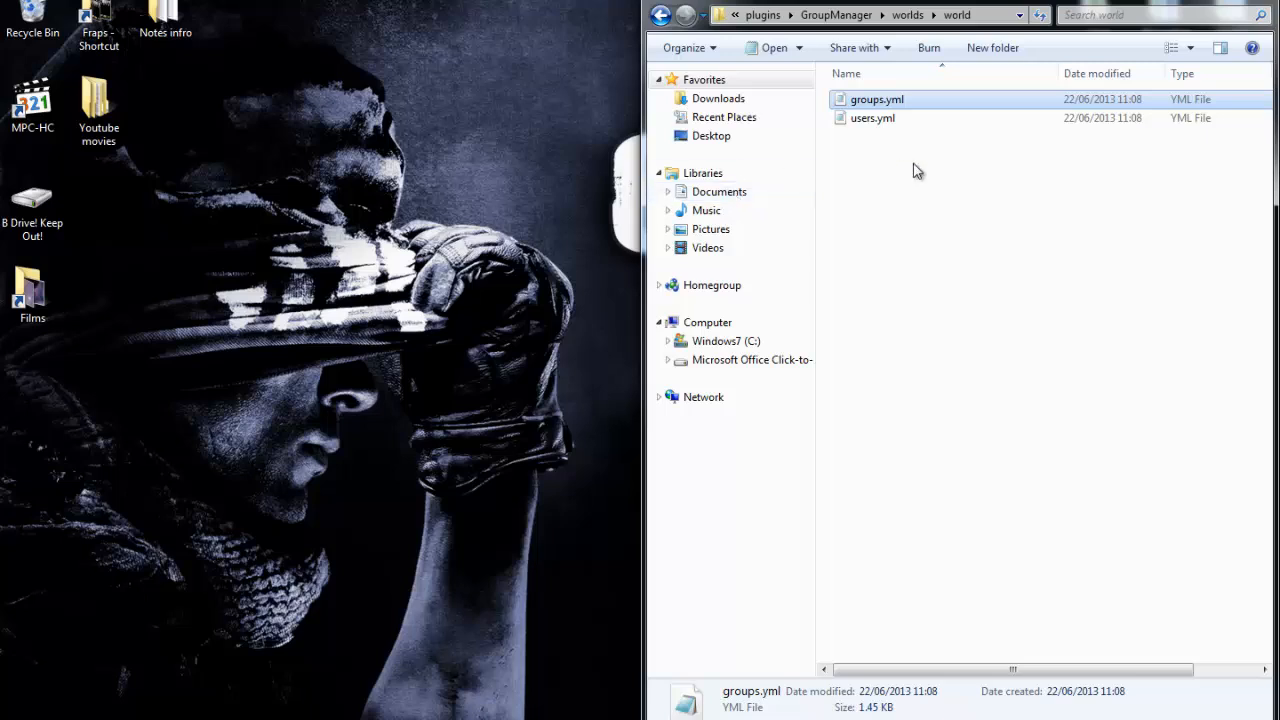
pyautogui.doubleClick(876, 100)
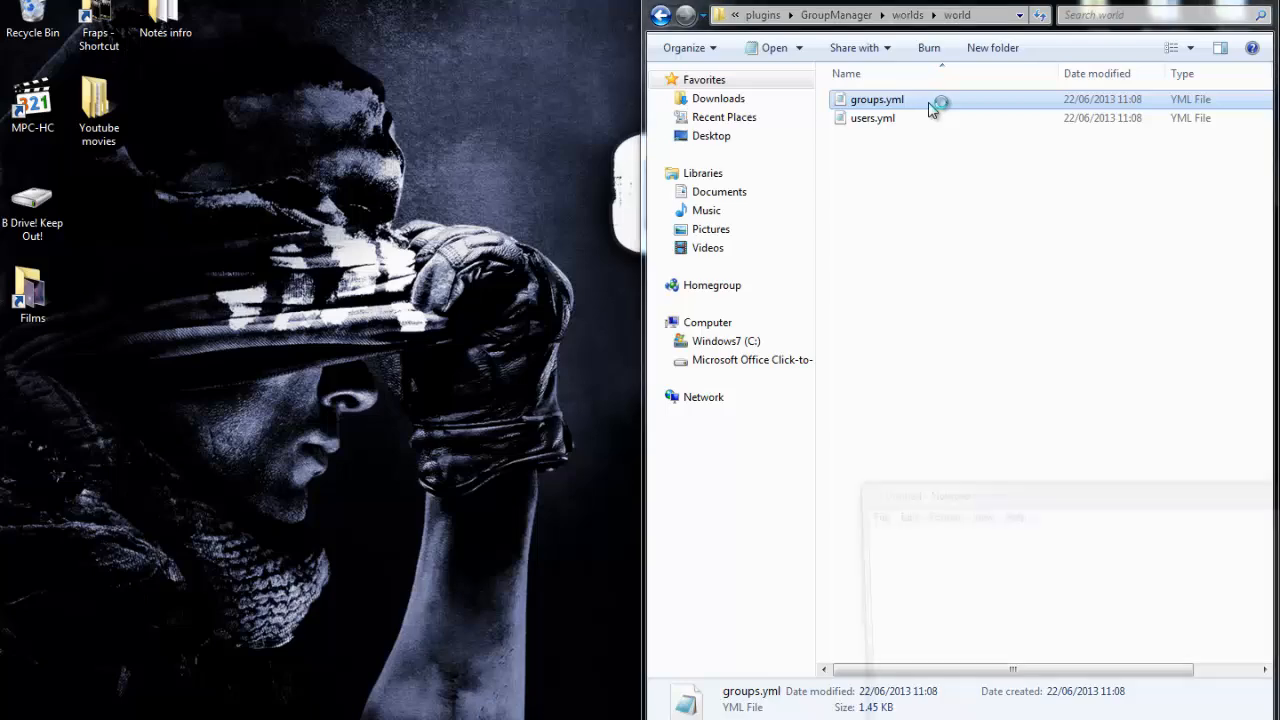
# Step: Delete the '- bukkit.command.kill' line under the Default group's permissions
pyautogui.doubleClick(876, 100)
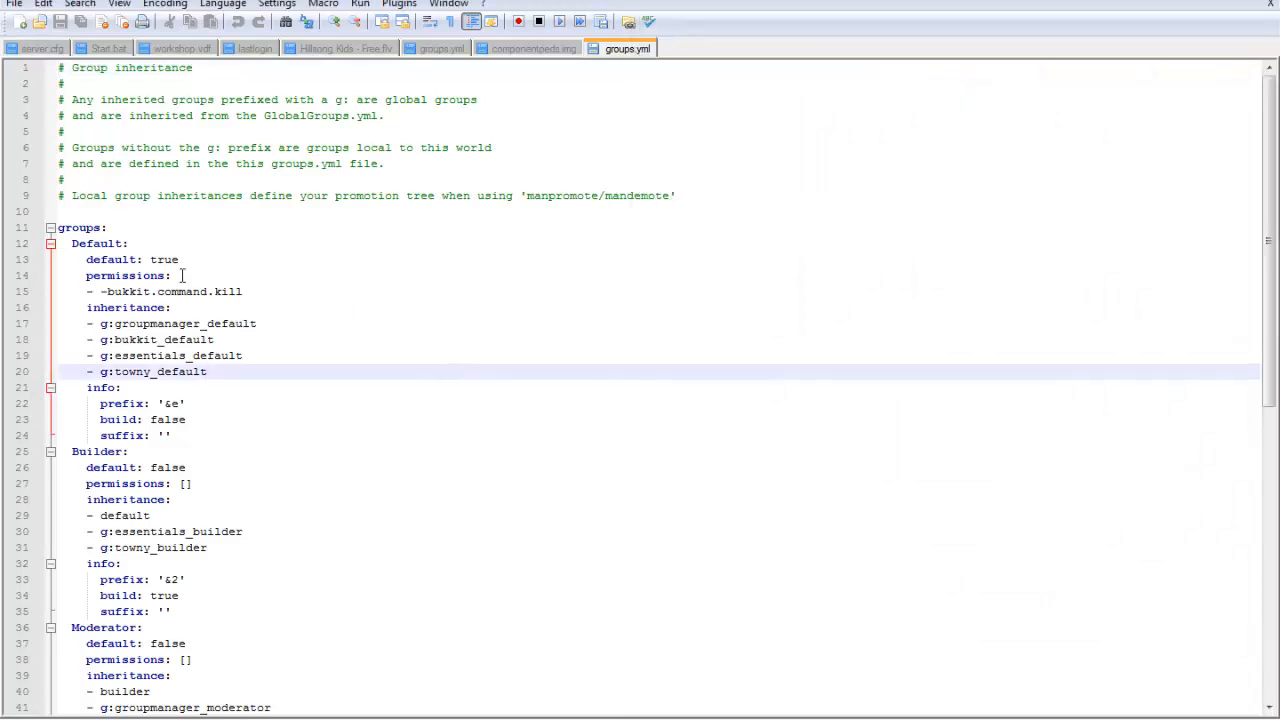
pyautogui.moveTo(116, 244)
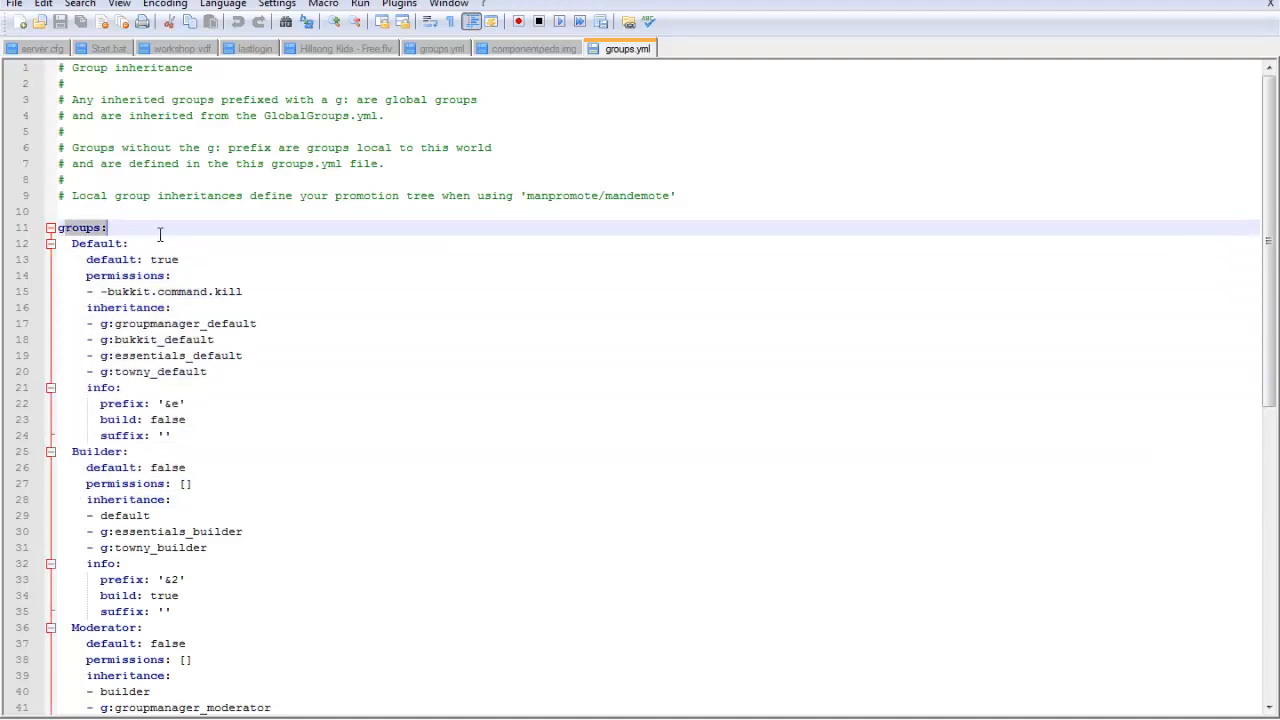
pyautogui.doubleClick(96, 244)
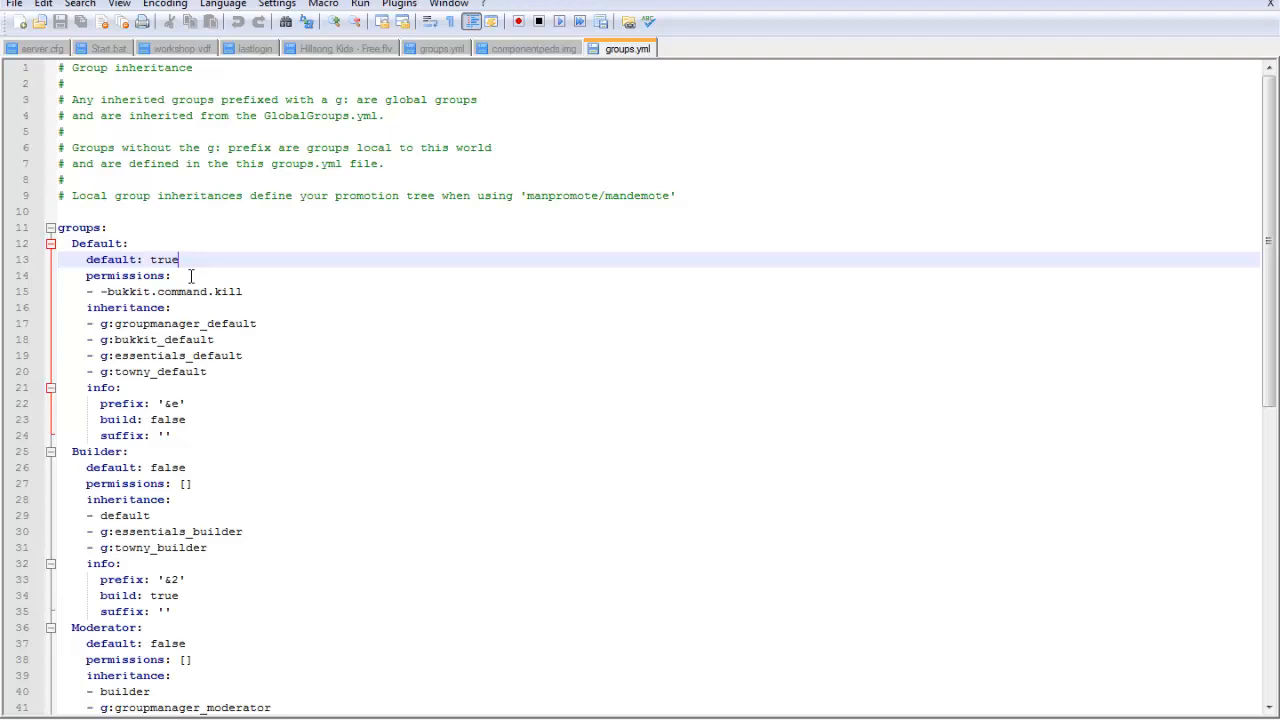
pyautogui.moveTo(252, 298)
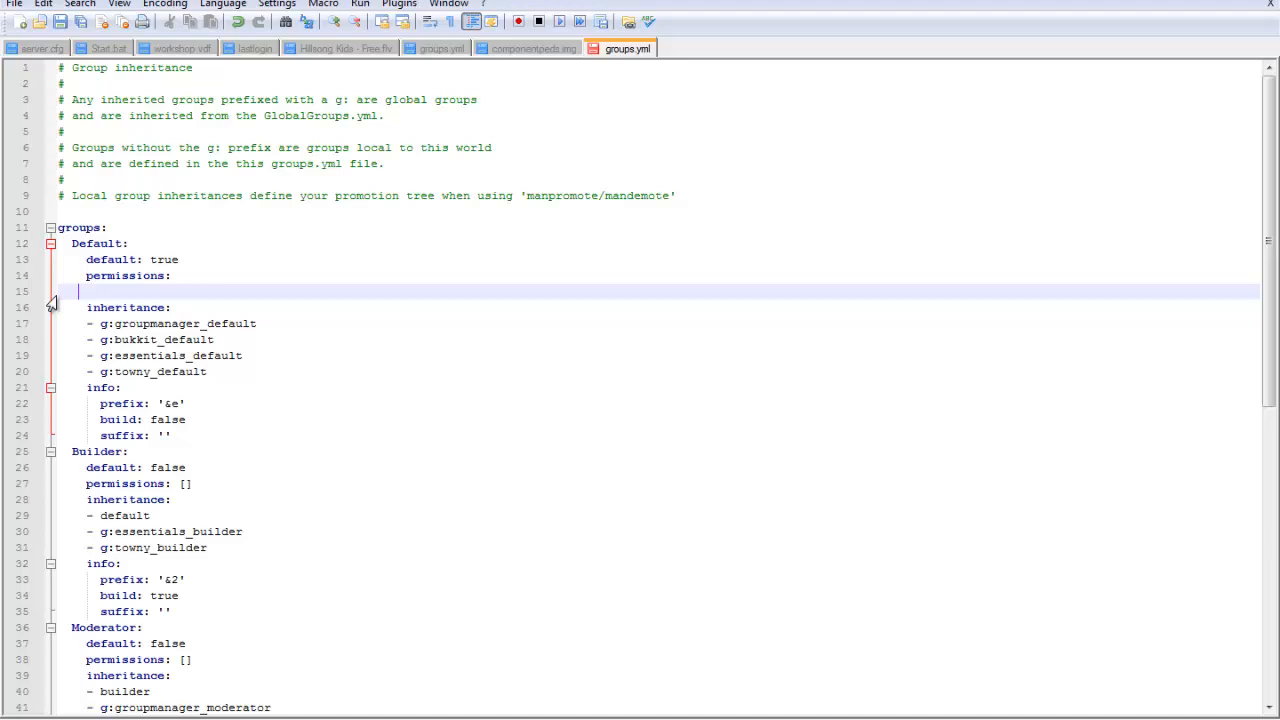
# Step: Add '- essentials.fireball' under the Default group's permissions
pyautogui.write('-')
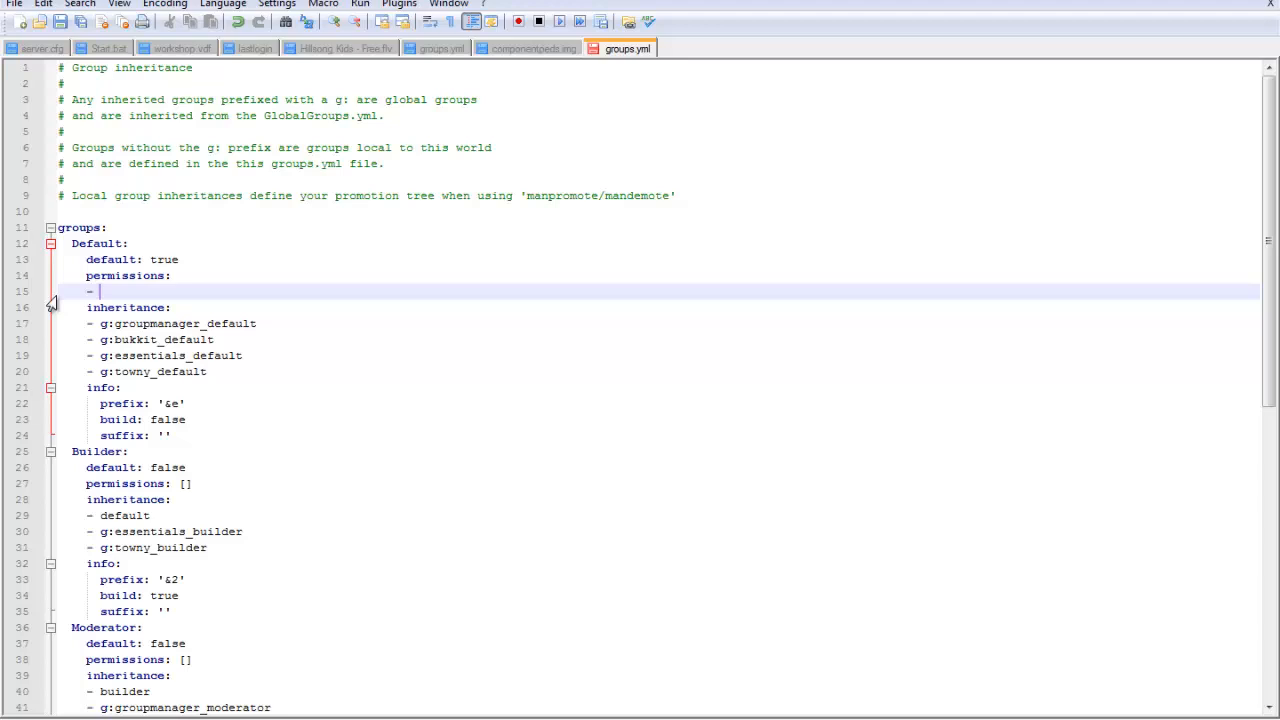
pyautogui.write('es')
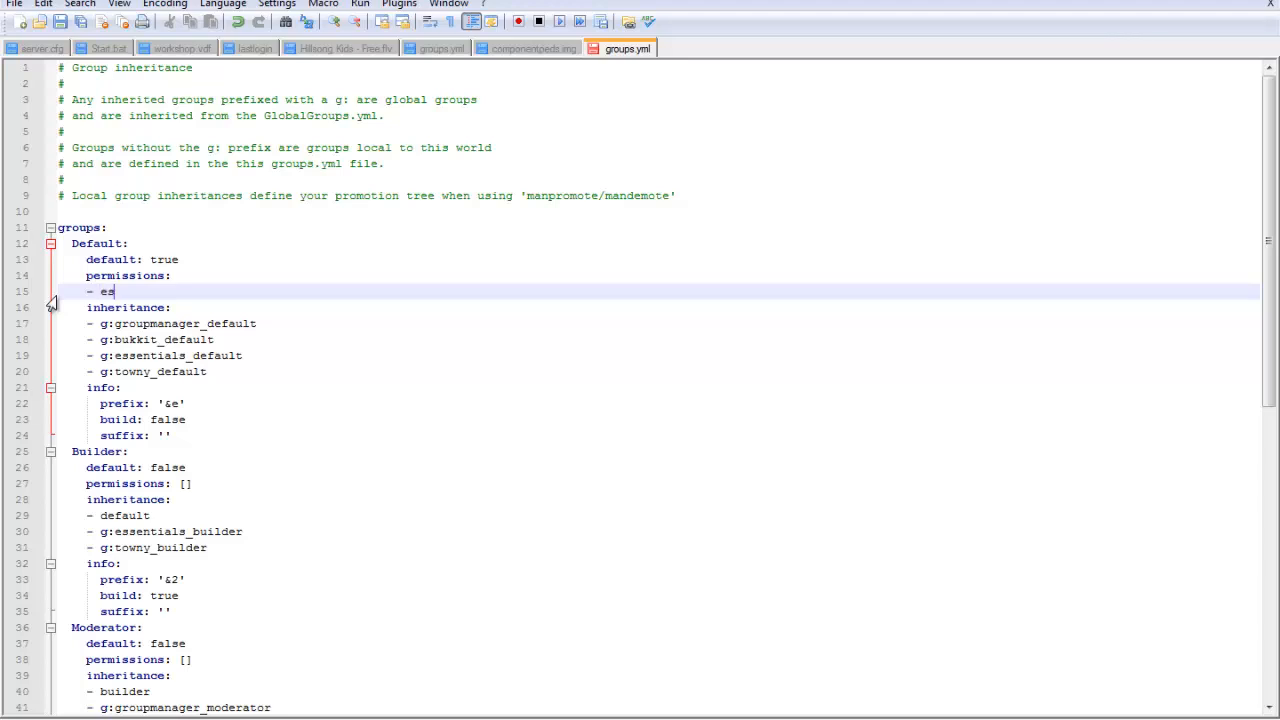
pyautogui.write('sentials')
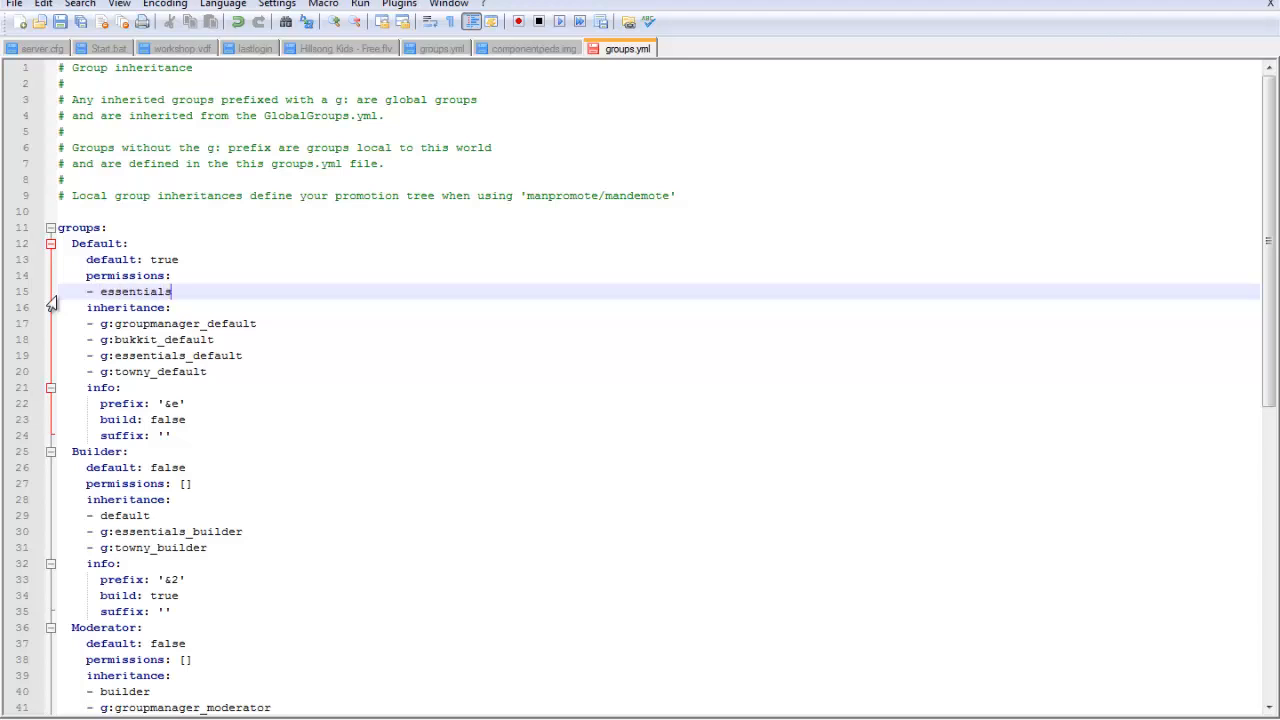
pyautogui.write('.')
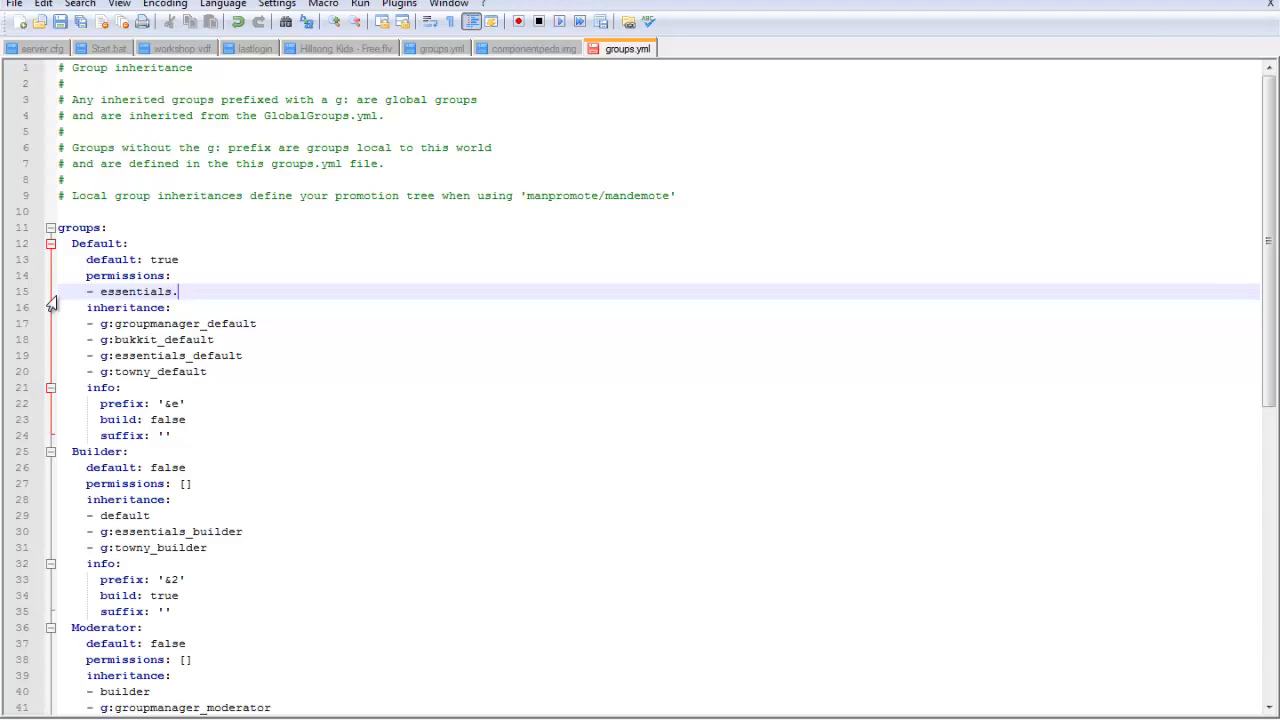
pyautogui.write('fire')
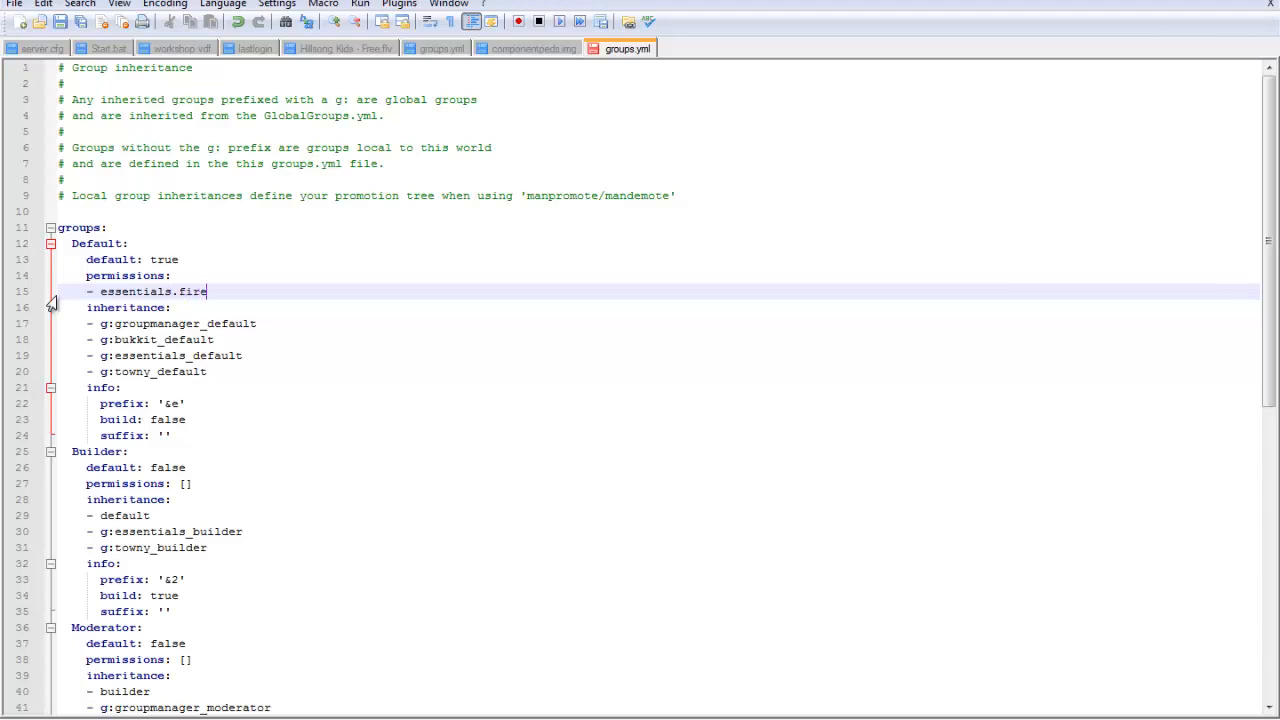
pyautogui.write('ball')
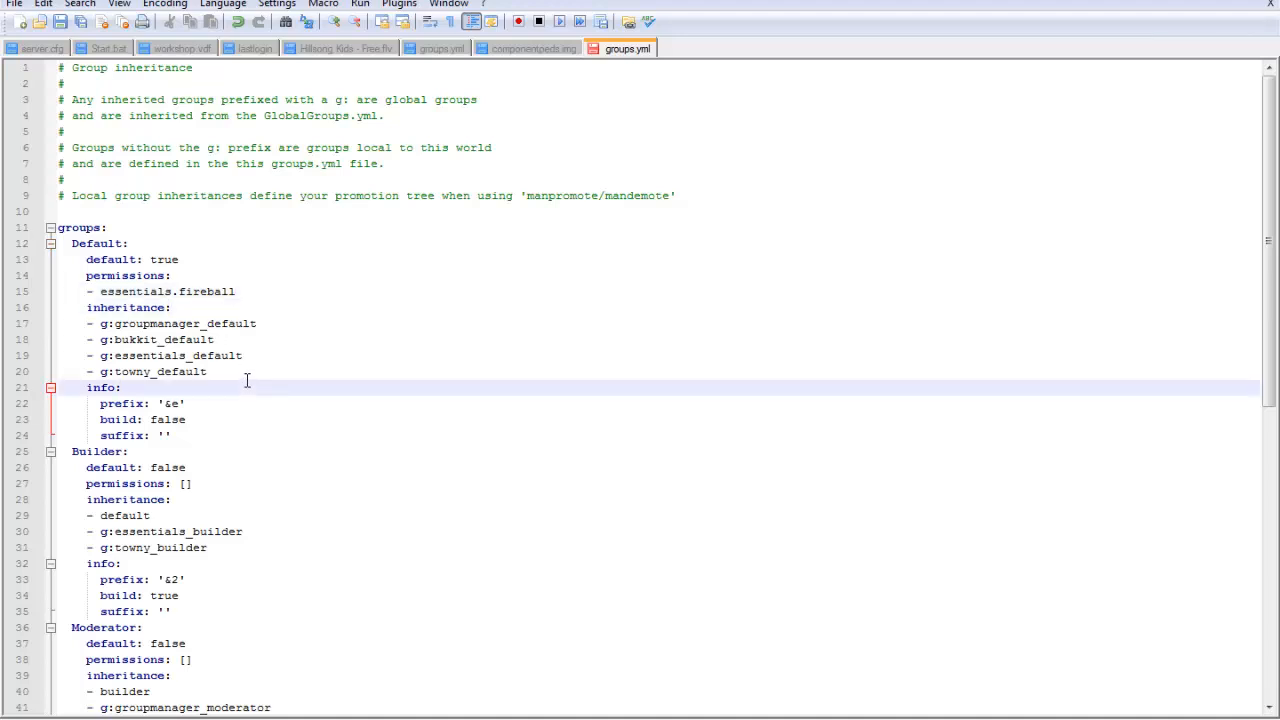
pyautogui.moveTo(532, 192)
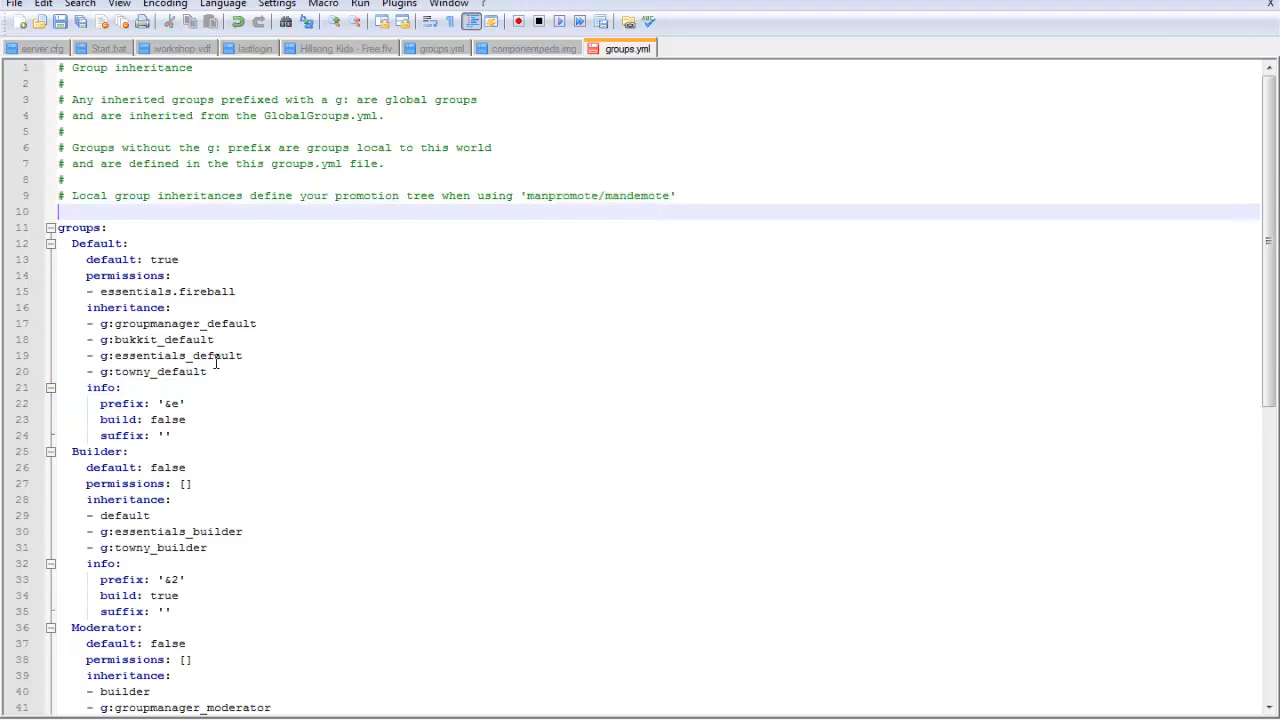
# Step: Remove the Default group's inherited g: entries, leaving inheritance as []
pyautogui.moveTo(88, 324); pyautogui.dragTo(208, 370)
pyautogui.write(' []')
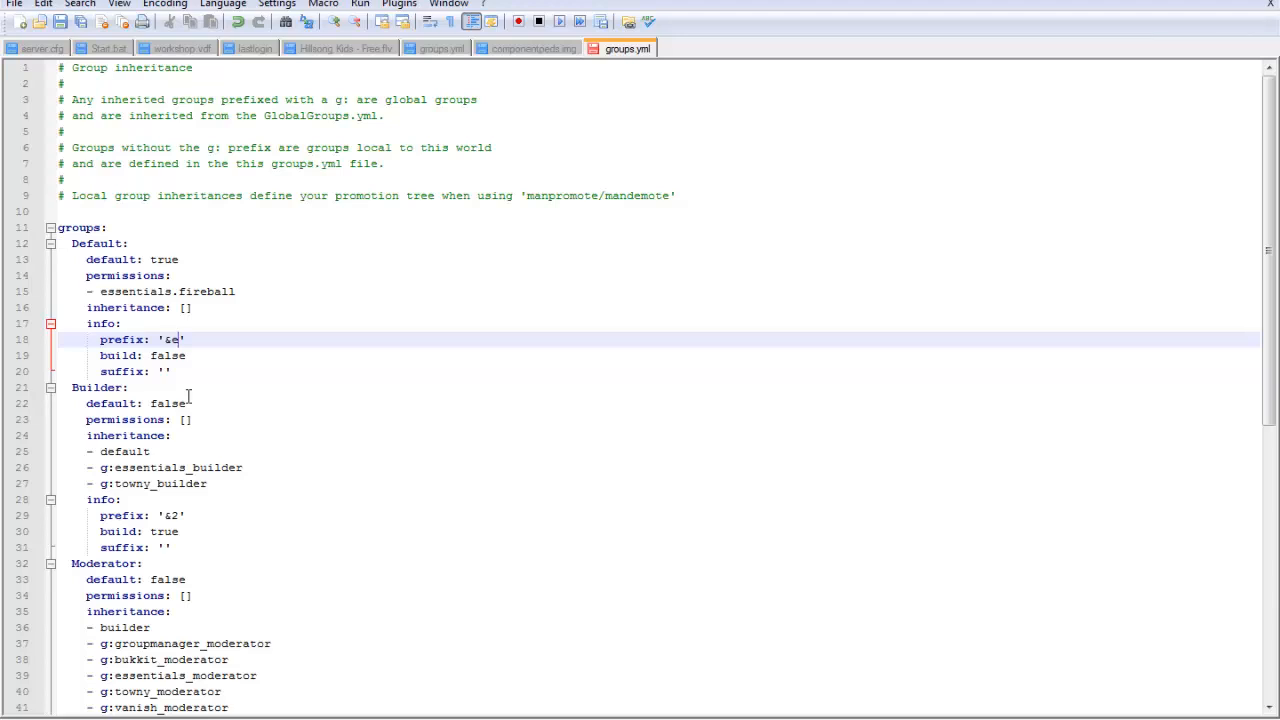
# Step: Set the Default group's prefix to a colour-coded '[Testing!]&5' value
pyautogui.press('Backspace')
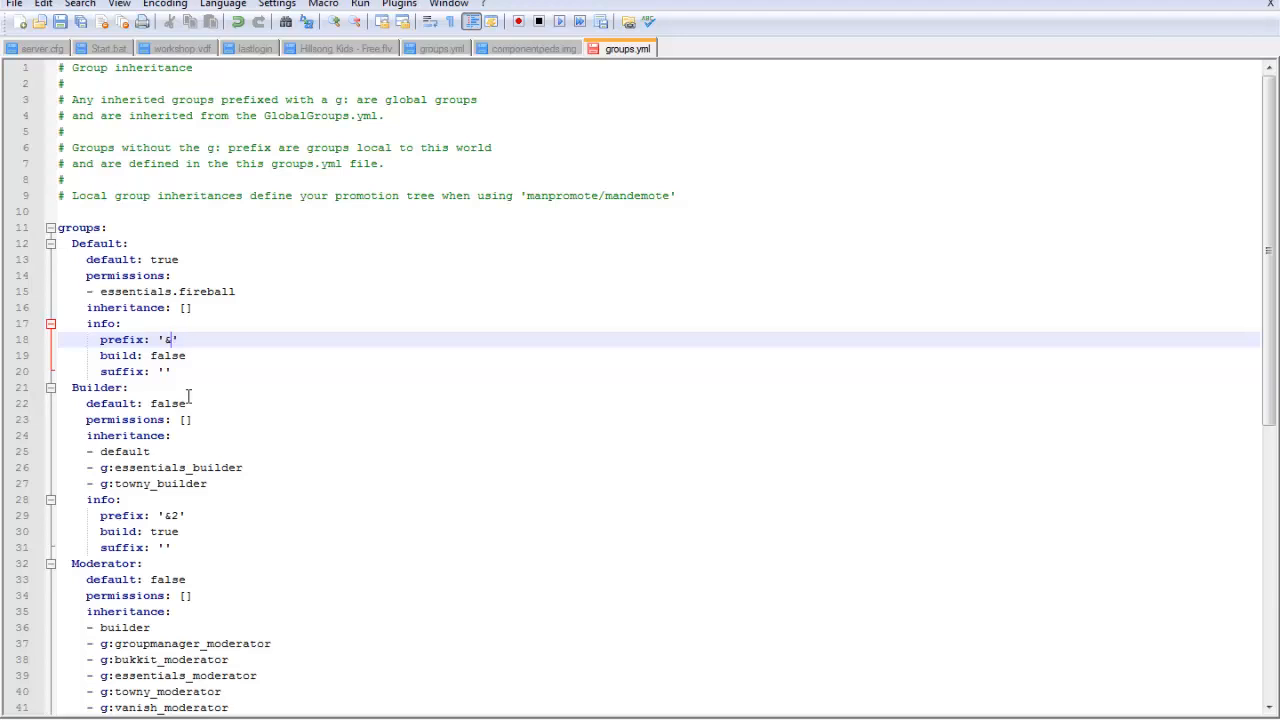
pyautogui.write('4')
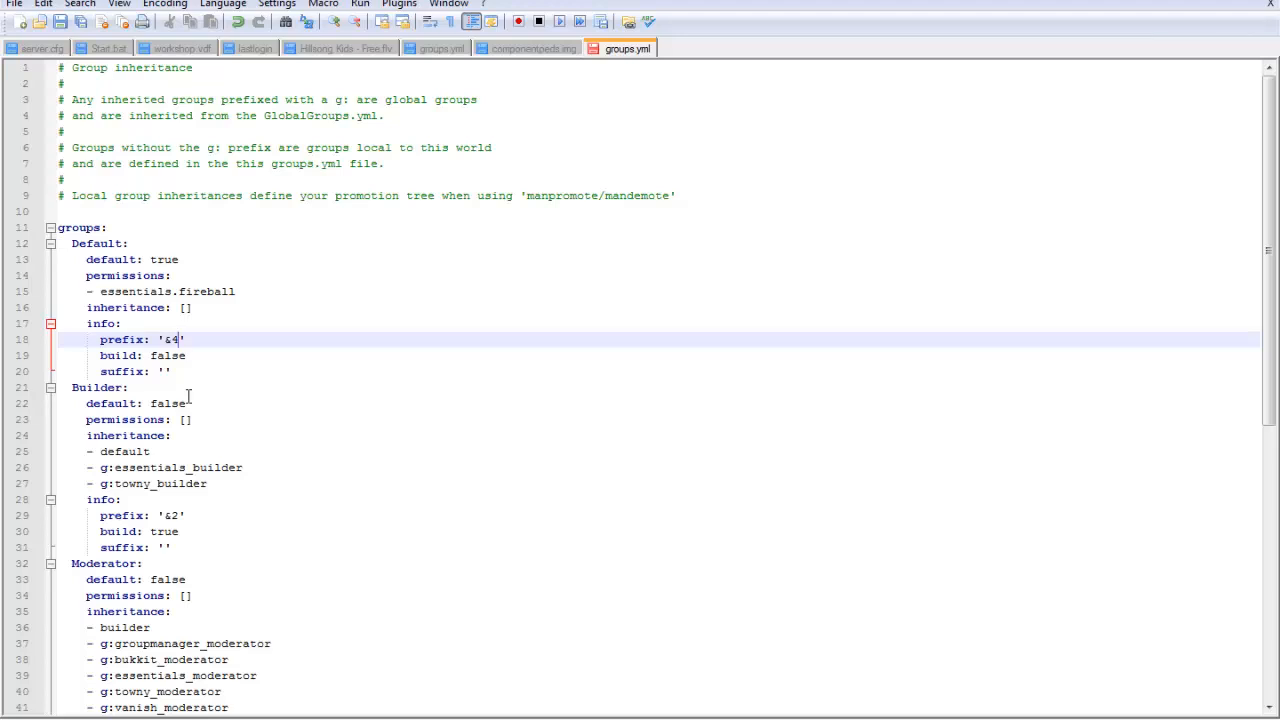
pyautogui.write('[')
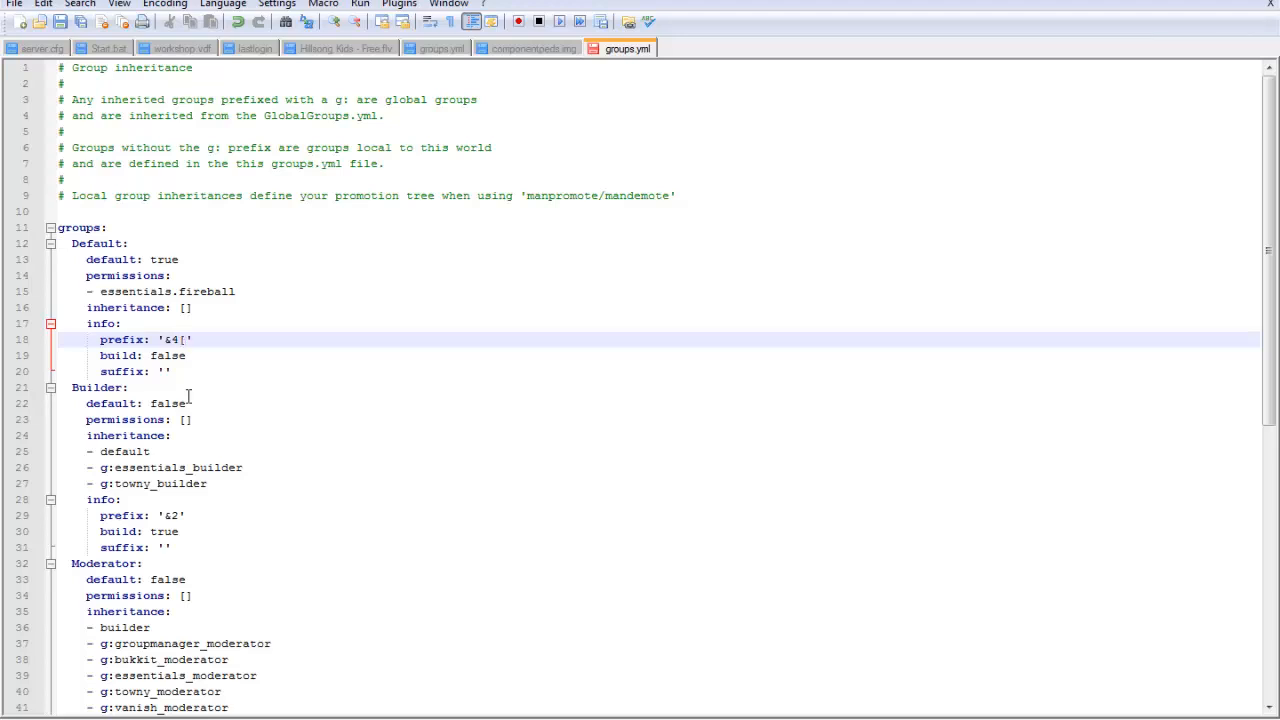
pyautogui.write('Testi')
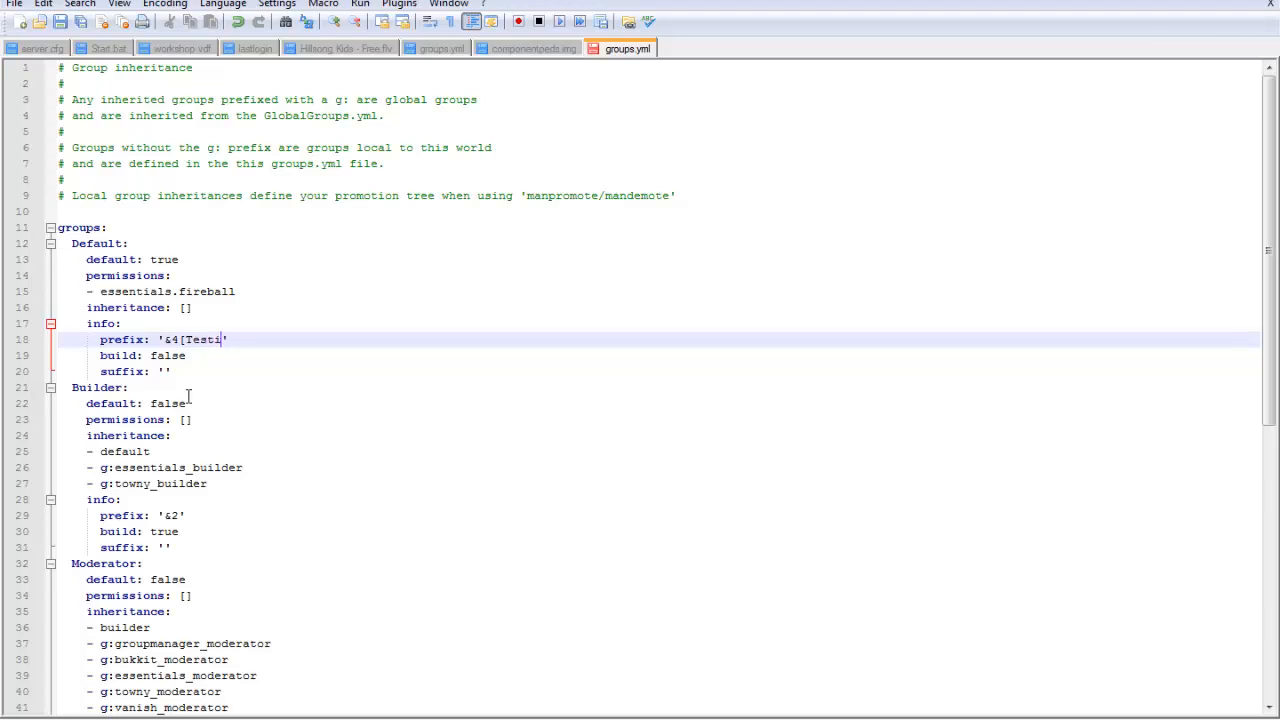
pyautogui.write('ng!')
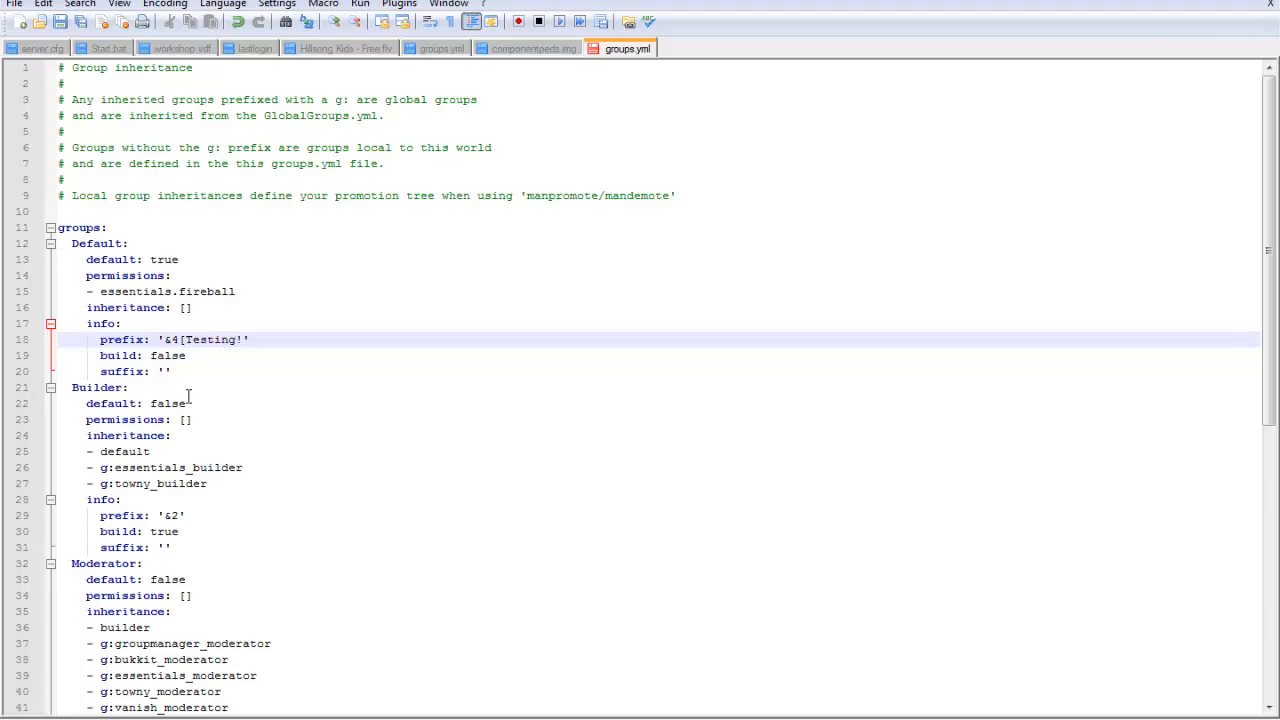
pyautogui.write('&5')
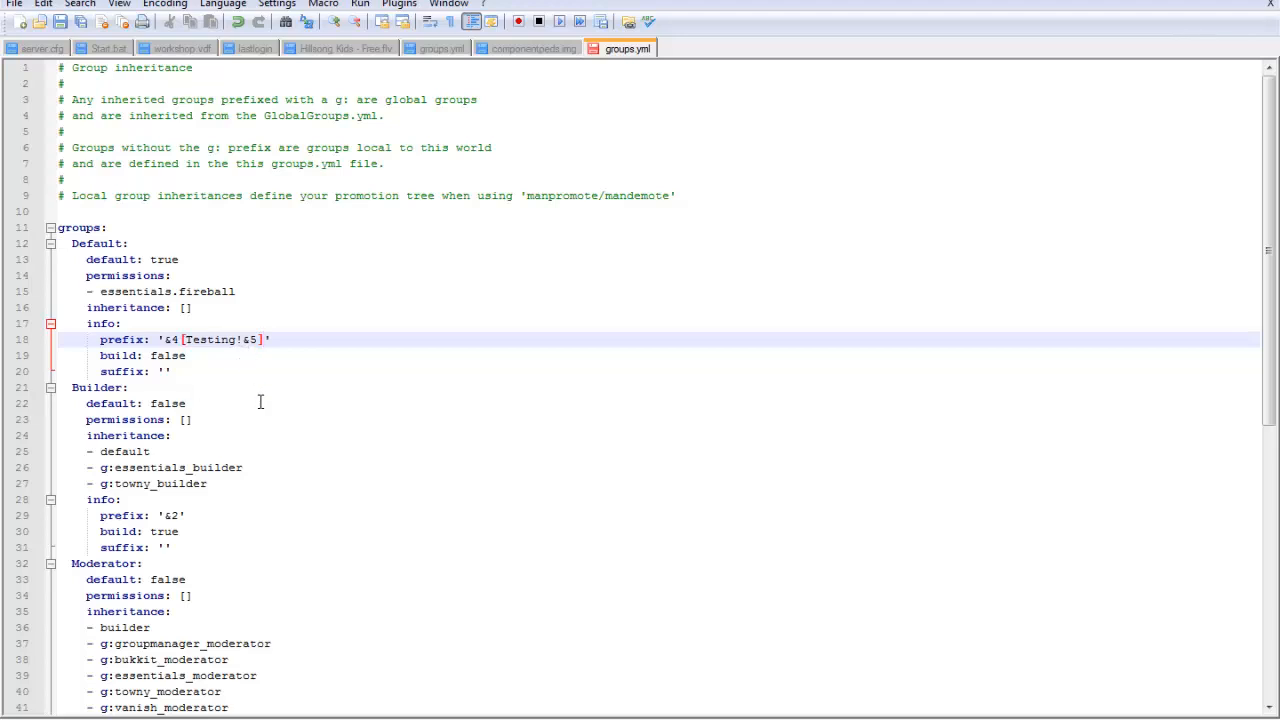
pyautogui.moveTo(196, 464)
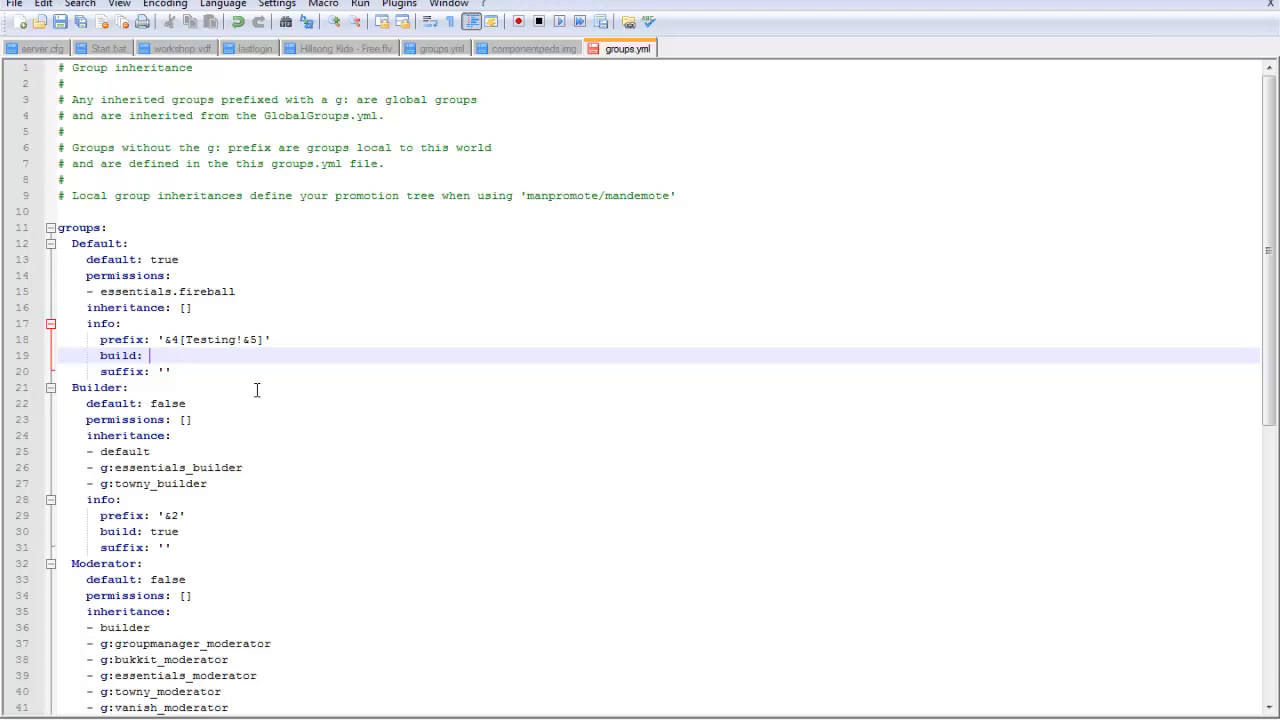
# Step: Set build to true and give the Default group the suffix 'Howdy'
pyautogui.write('true')
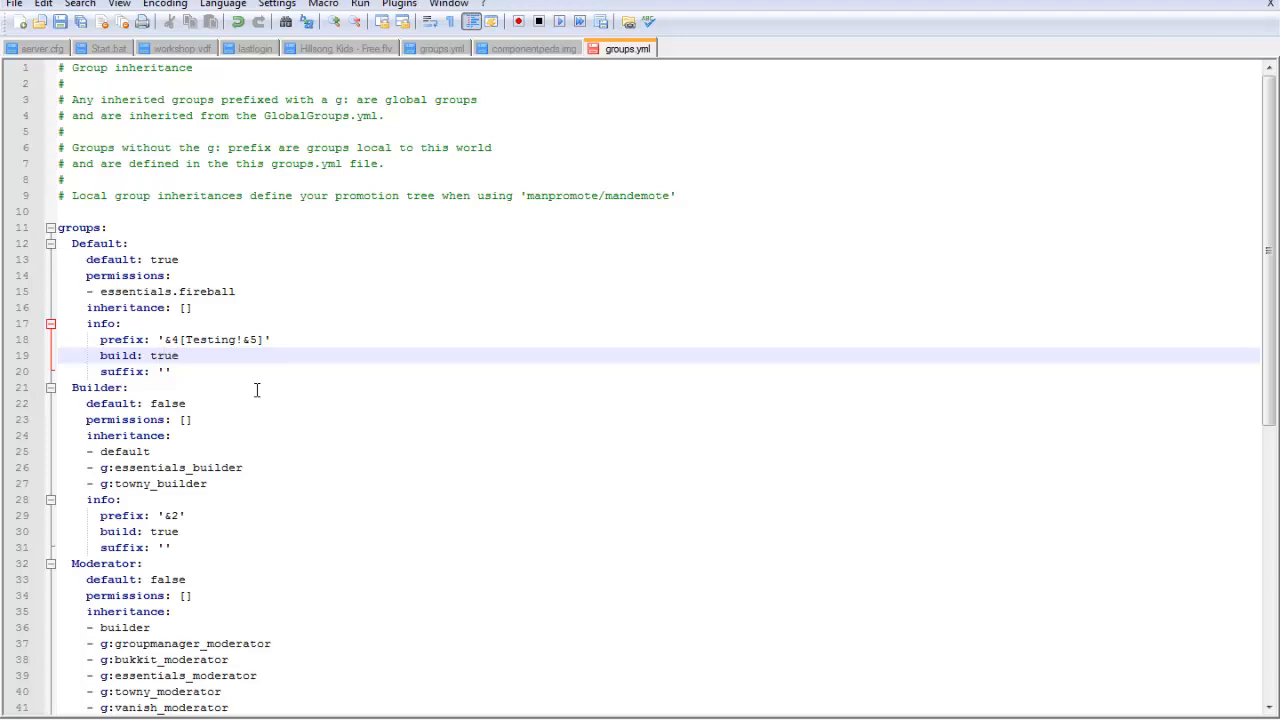
pyautogui.click(164, 370)
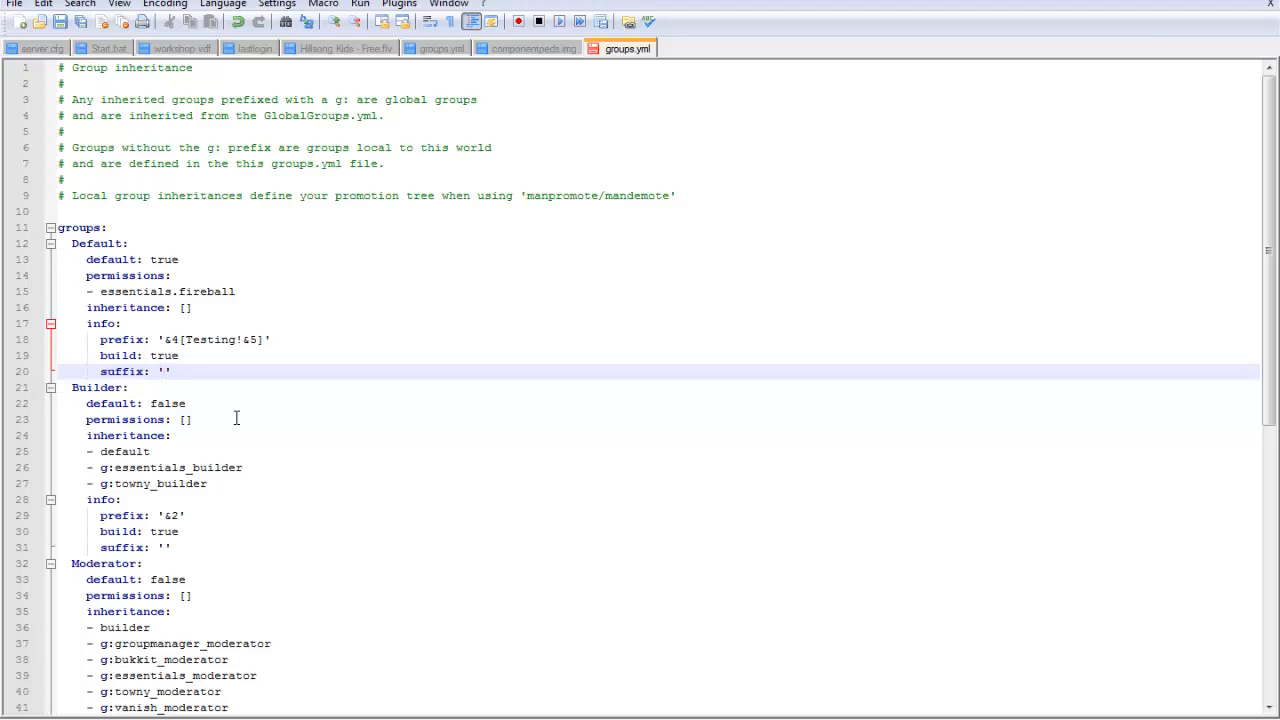
pyautogui.write('Howdy')
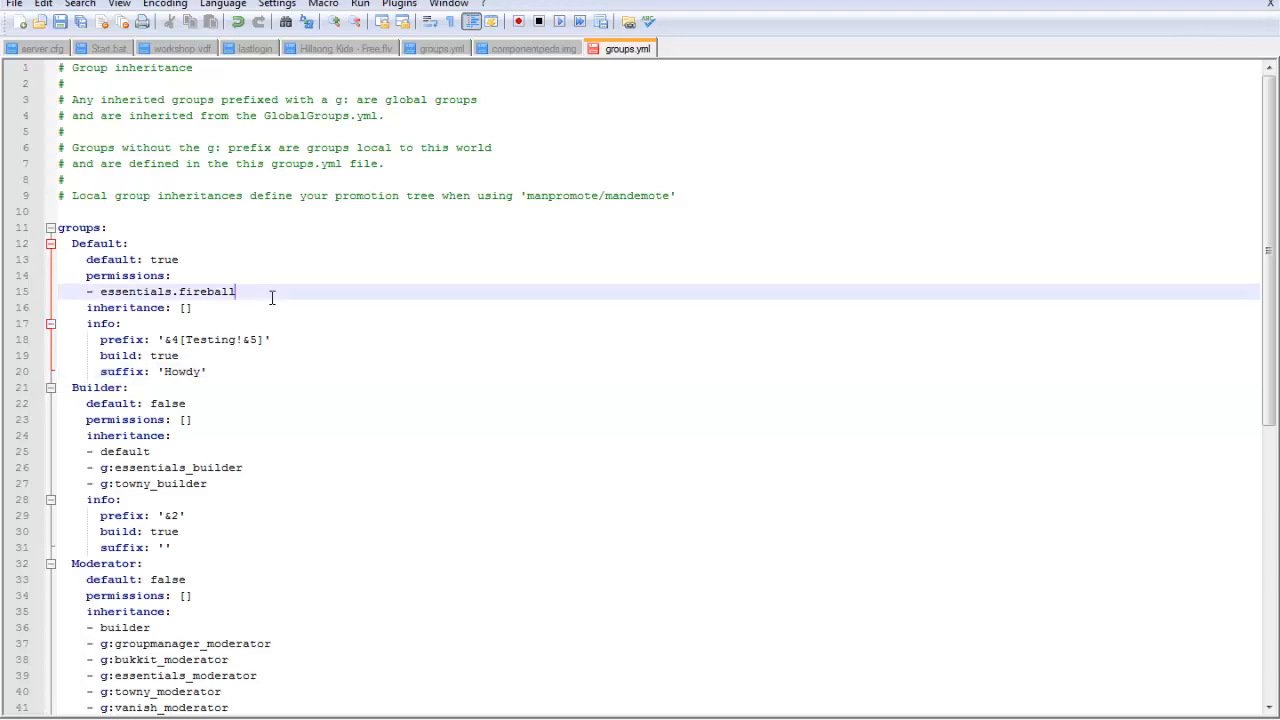
pyautogui.moveTo(216, 360)
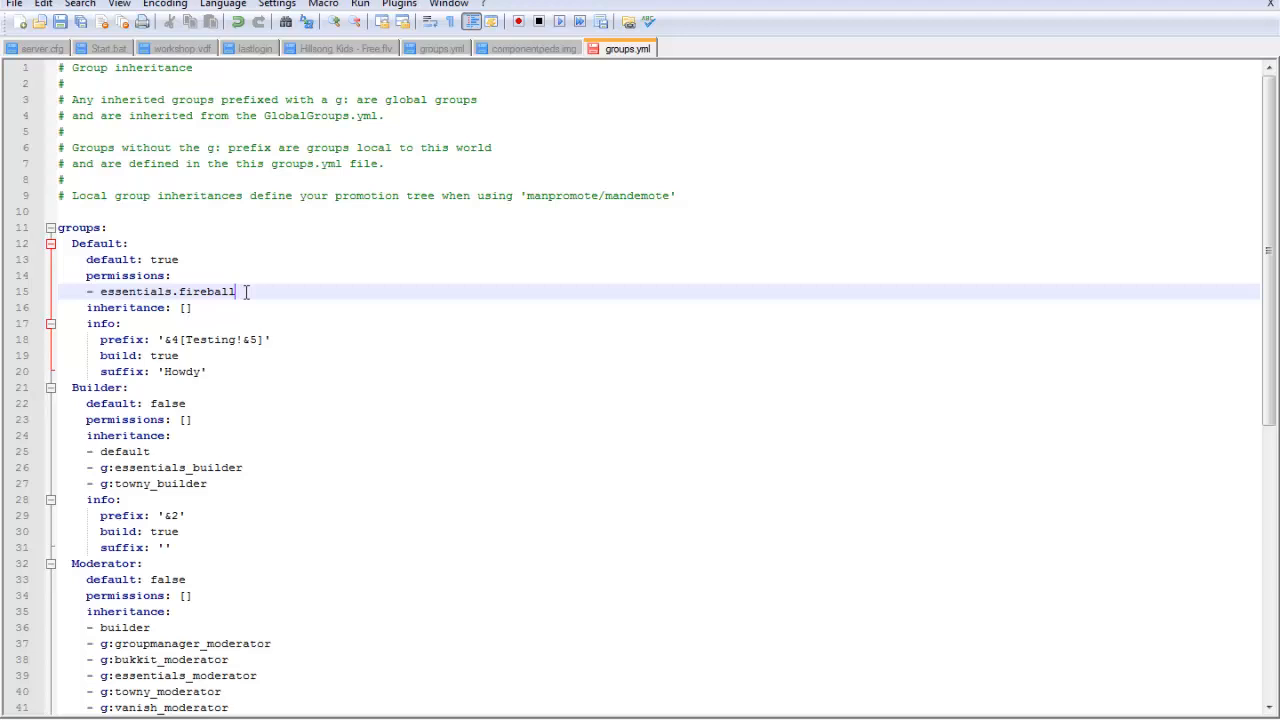
pyautogui.doubleClick(204, 292)
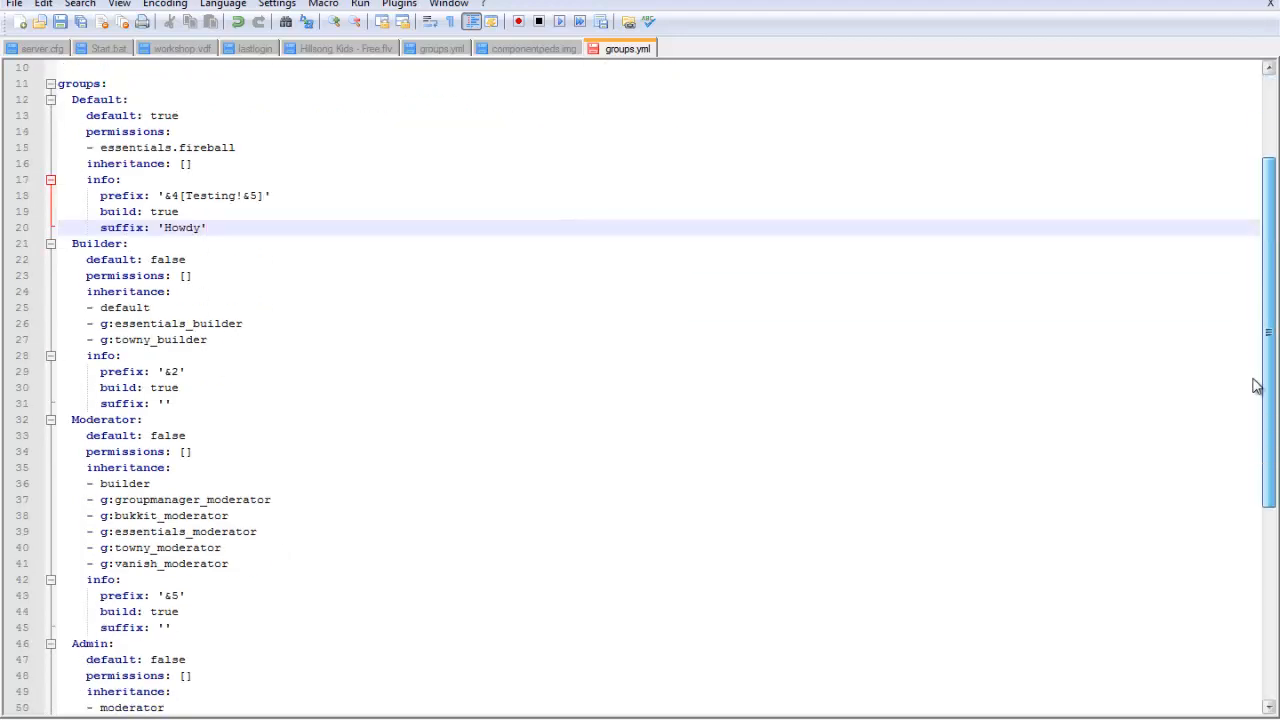
pyautogui.scroll(-3)
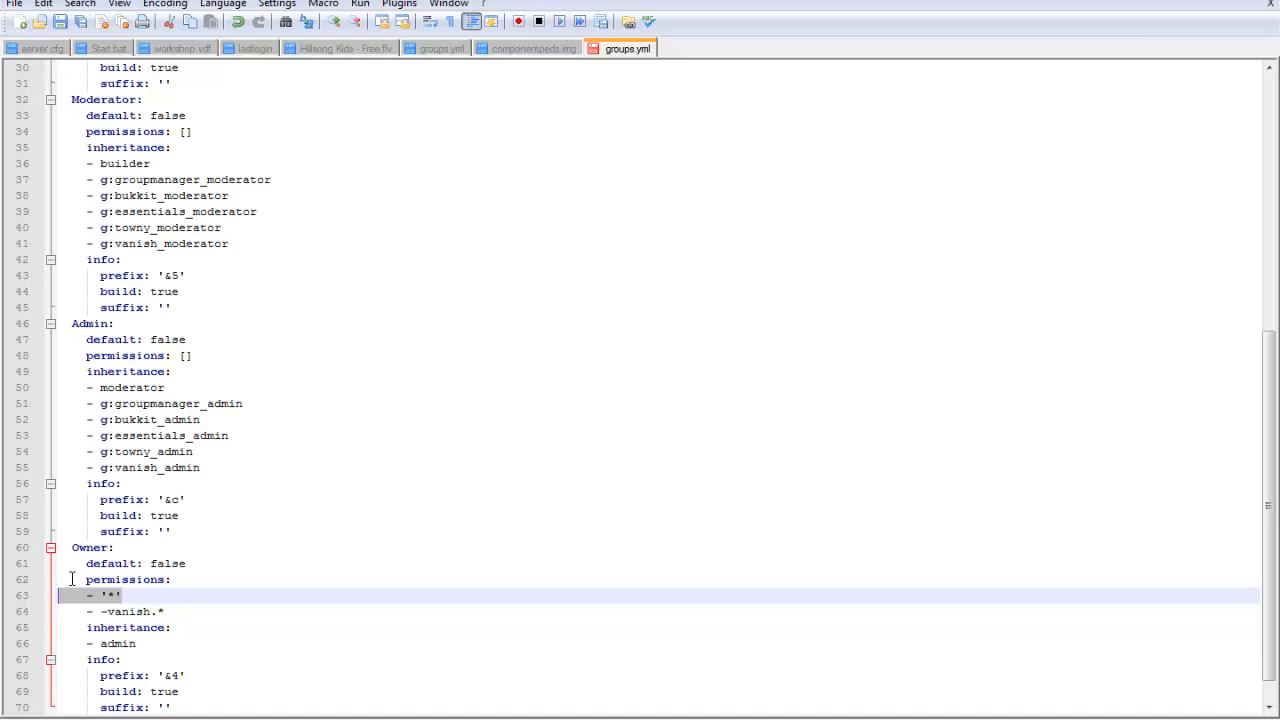
pyautogui.scroll(-3)
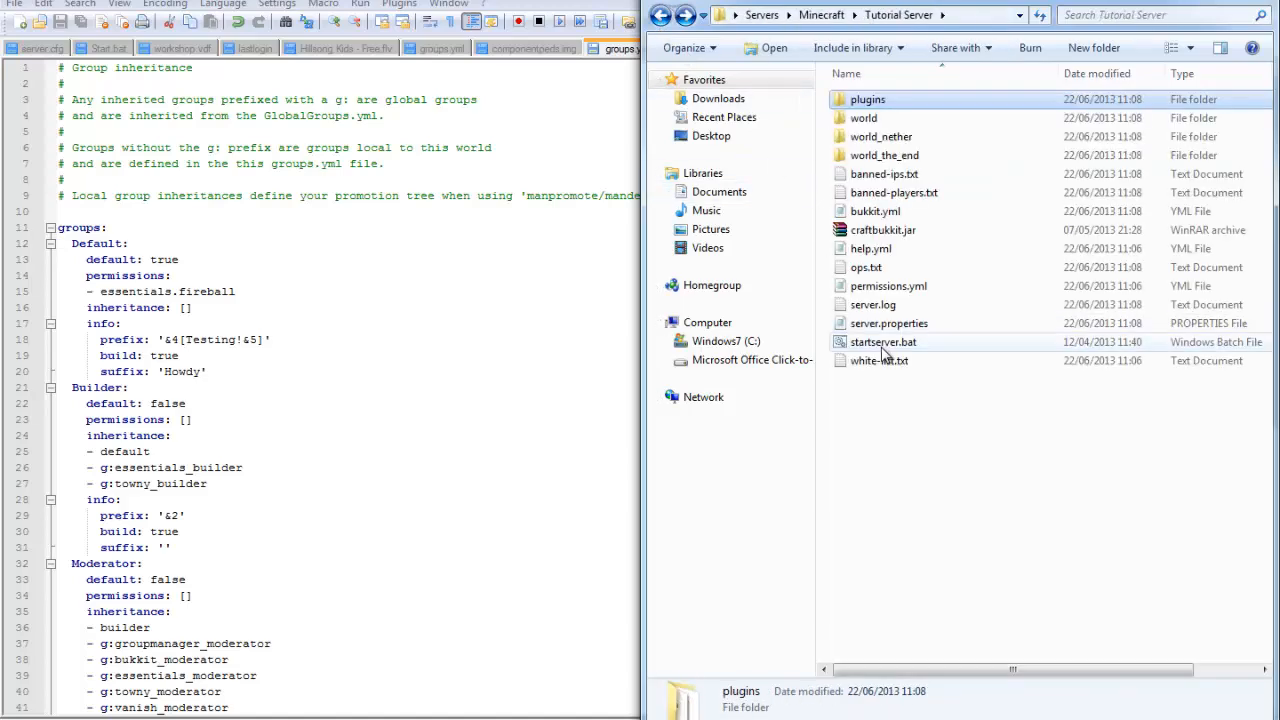
# Step: Run startserver.bat from the Tutorial Server folder to launch the test server
pyautogui.doubleClick(884, 342)
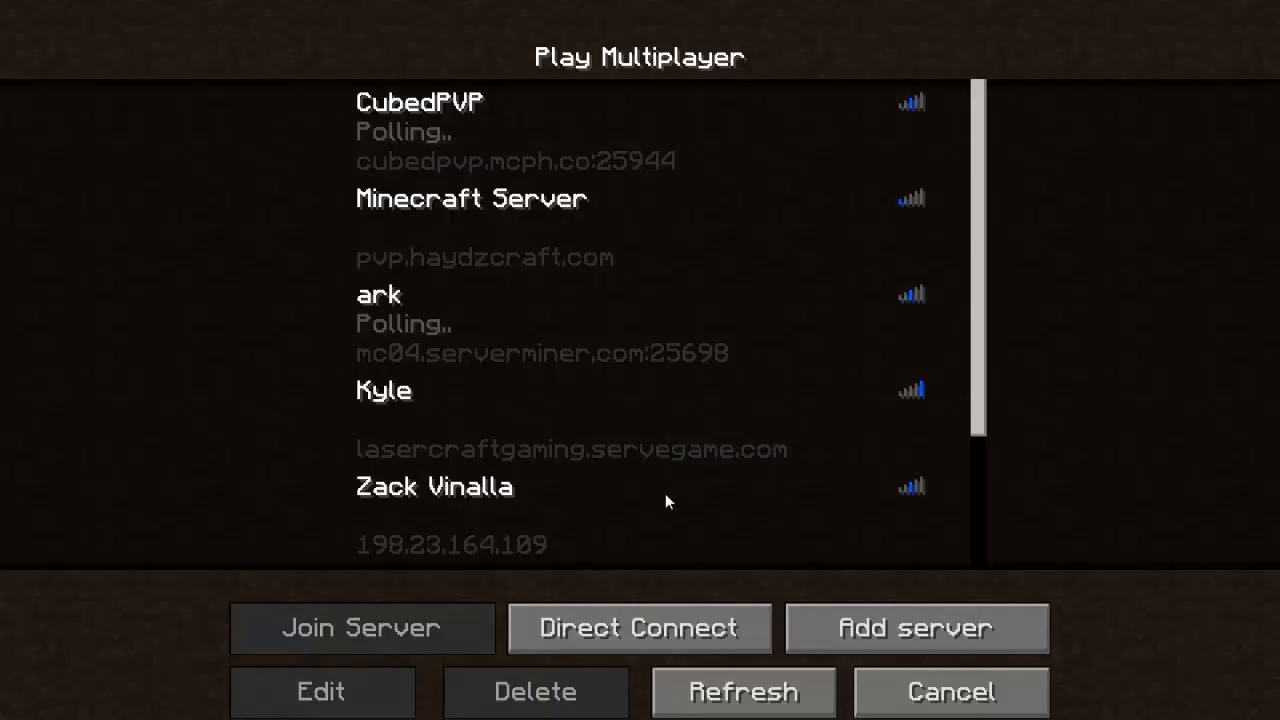
# Step: Direct Connect to 'localhost' and join the local test server
pyautogui.click(640, 628)
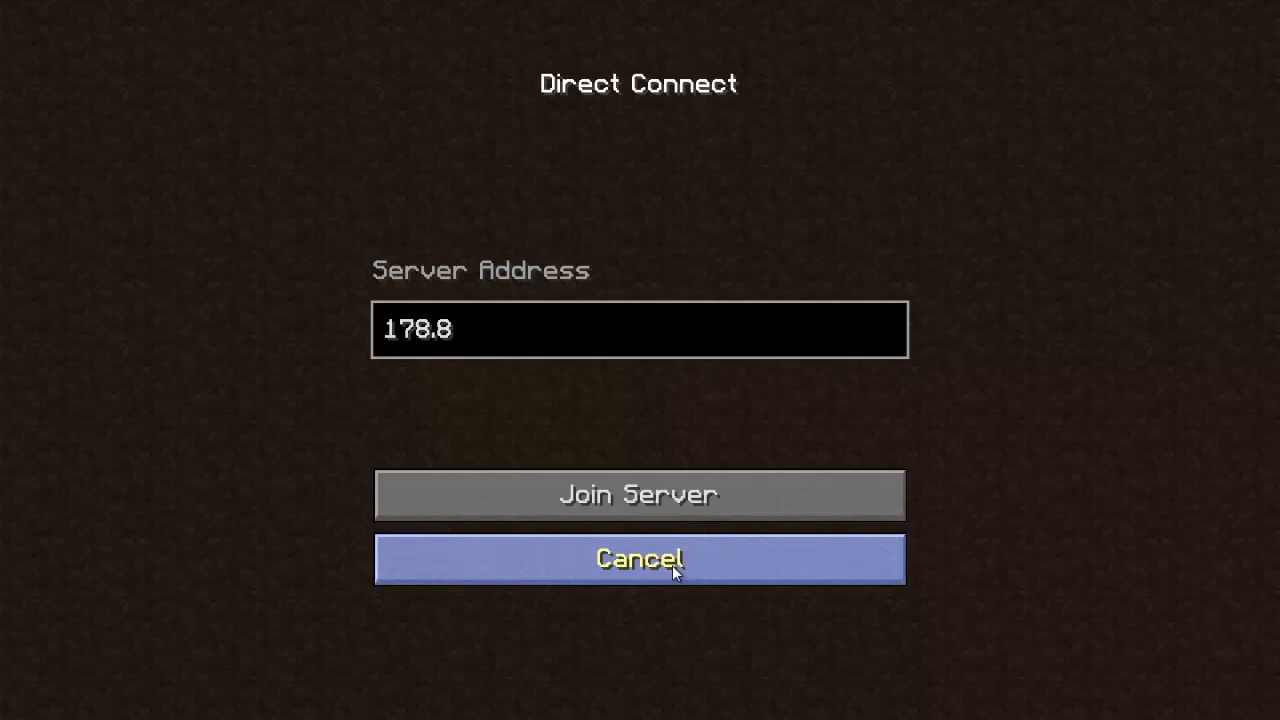
pyautogui.write('local')
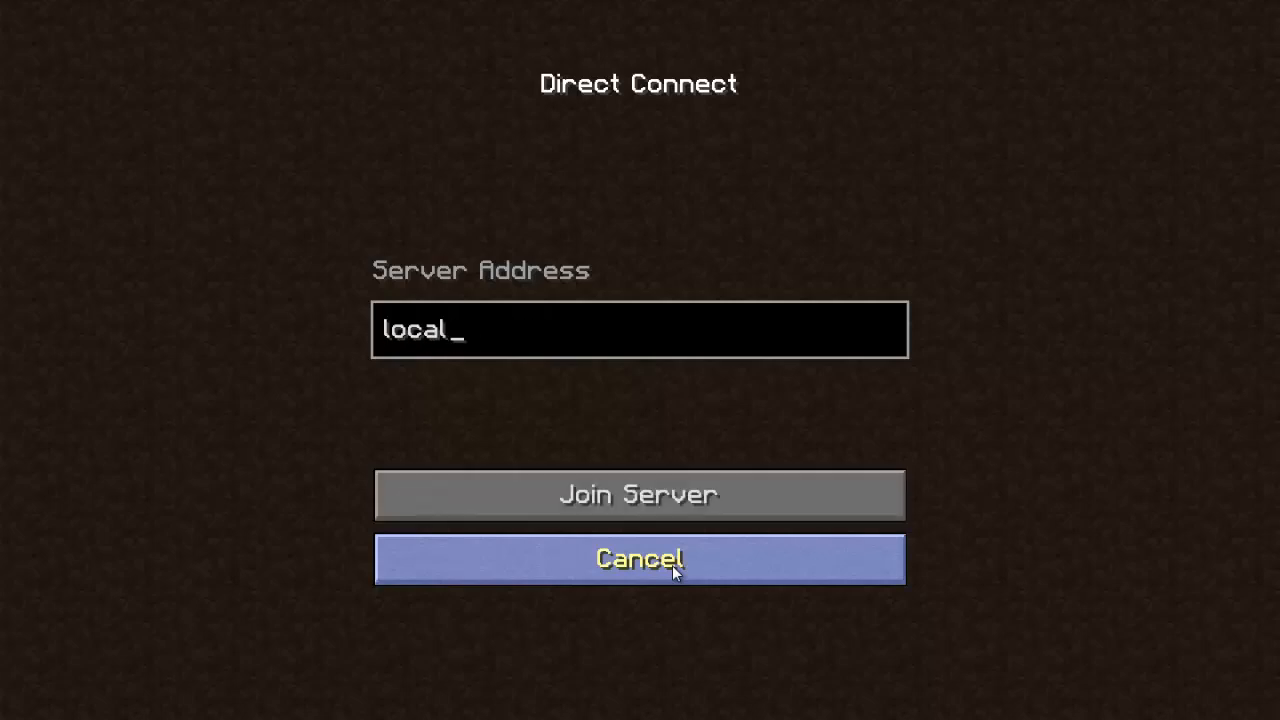
pyautogui.click(638, 494)
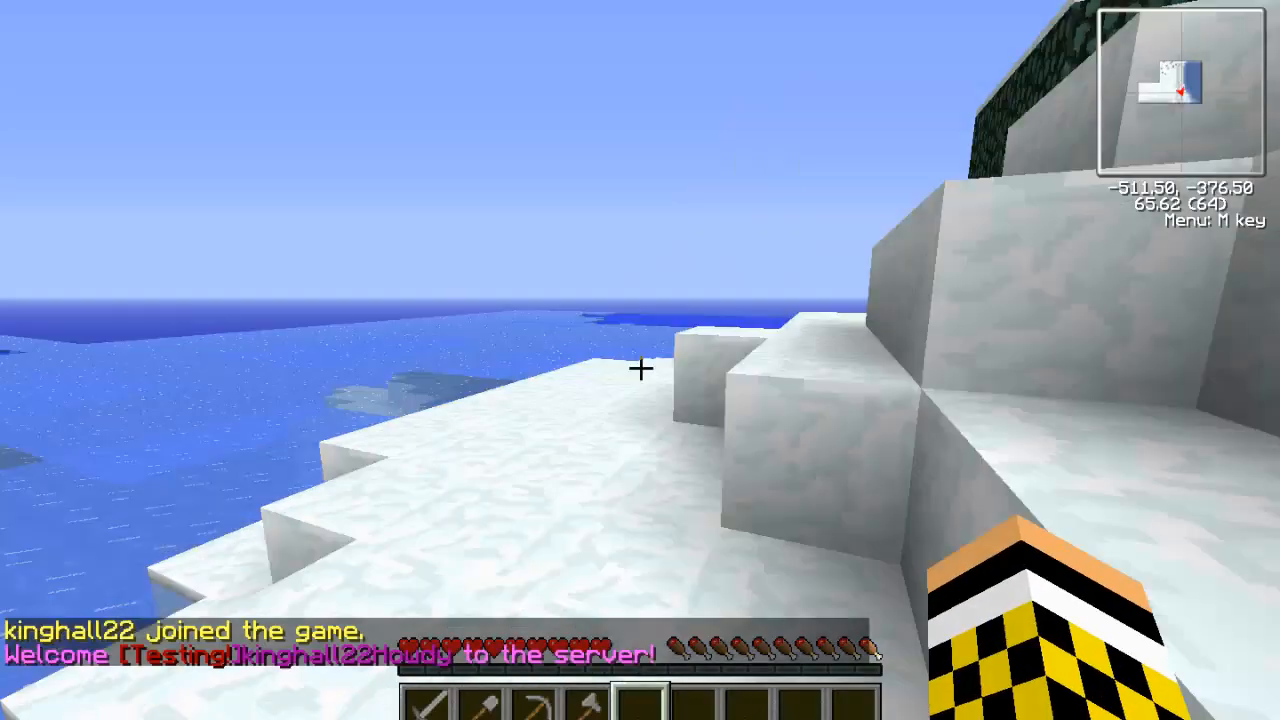
pyautogui.moveTo(640, 360)
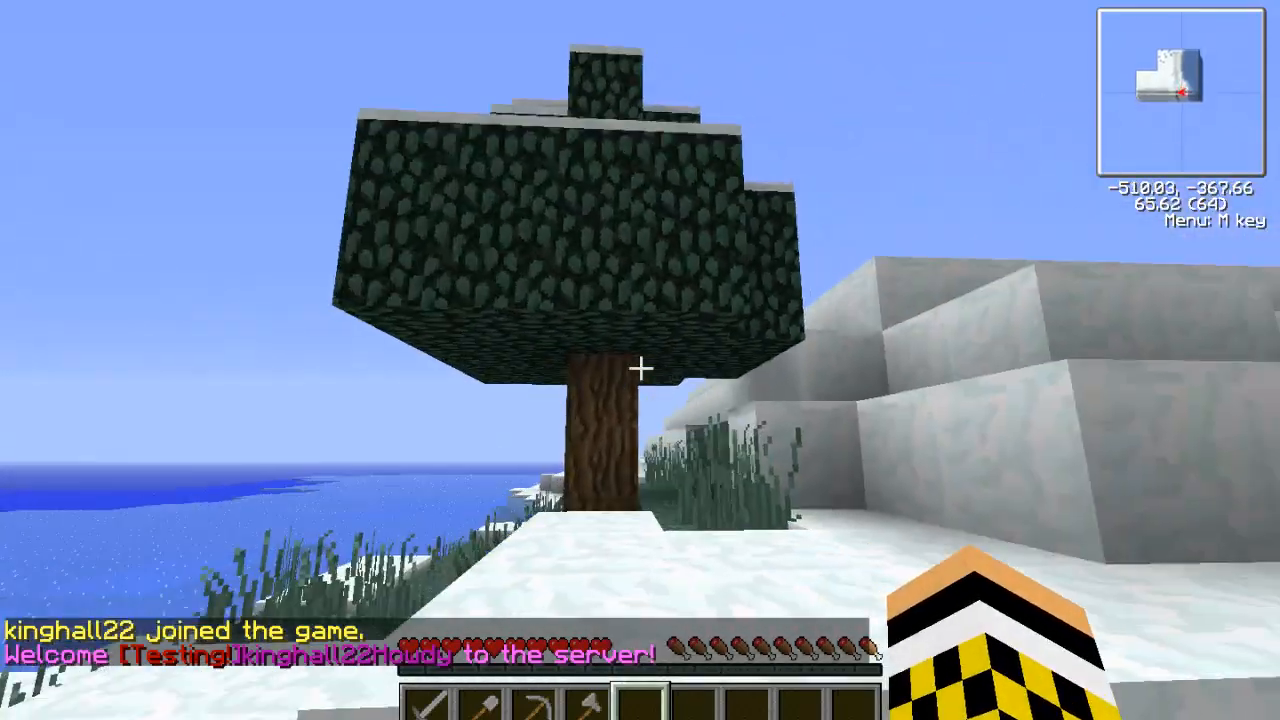
pyautogui.moveTo(640, 370)
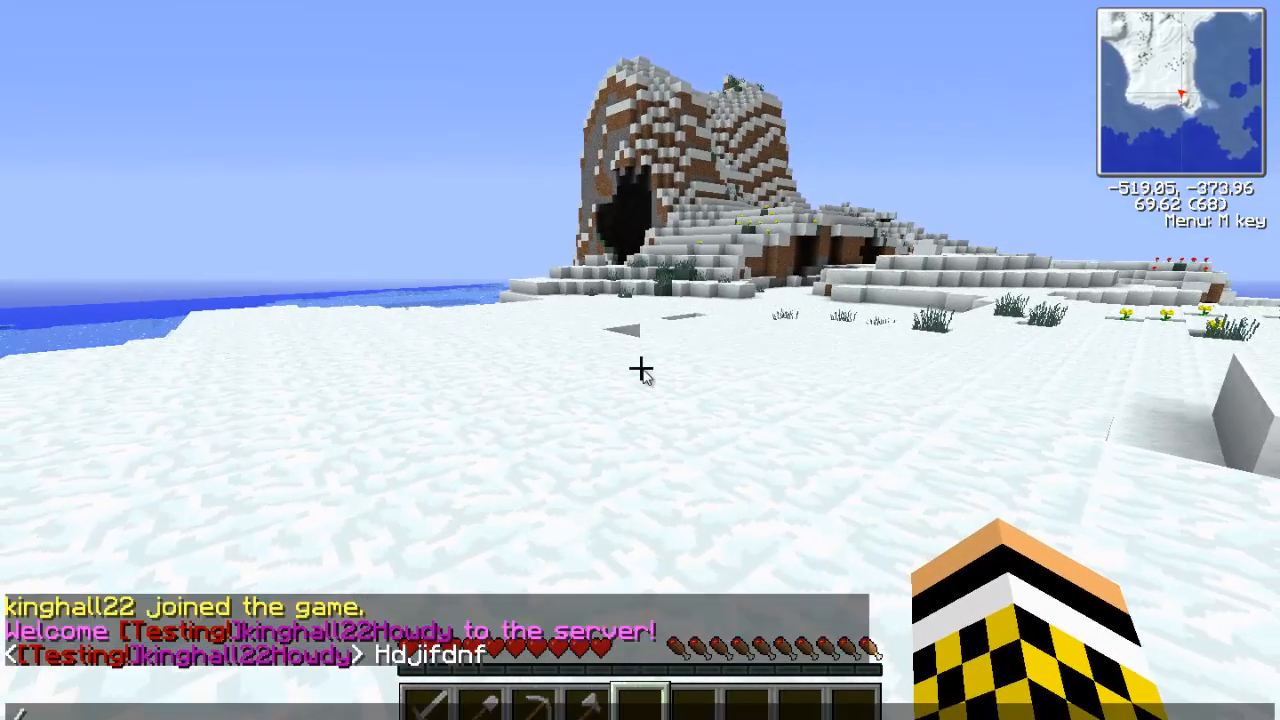
# Step: Run the /fireball command in chat to test the new permission
pyautogui.write('/fireball')
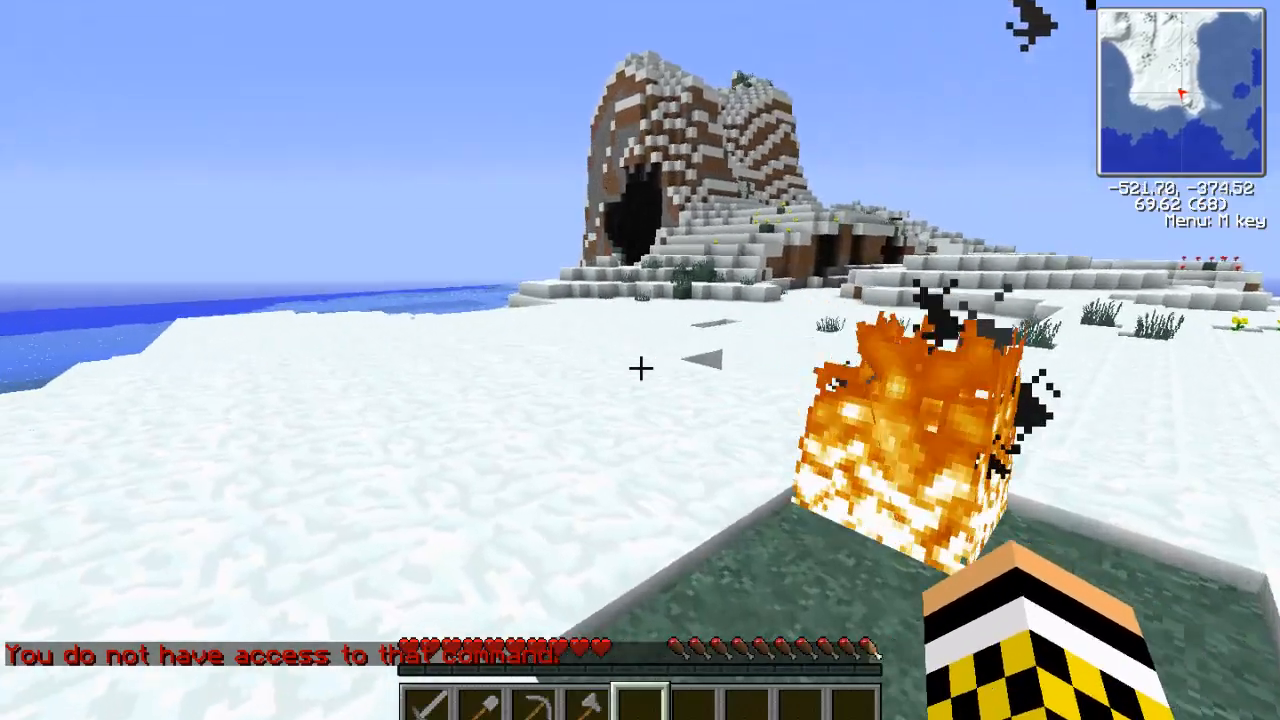
pyautogui.moveTo(640, 360)
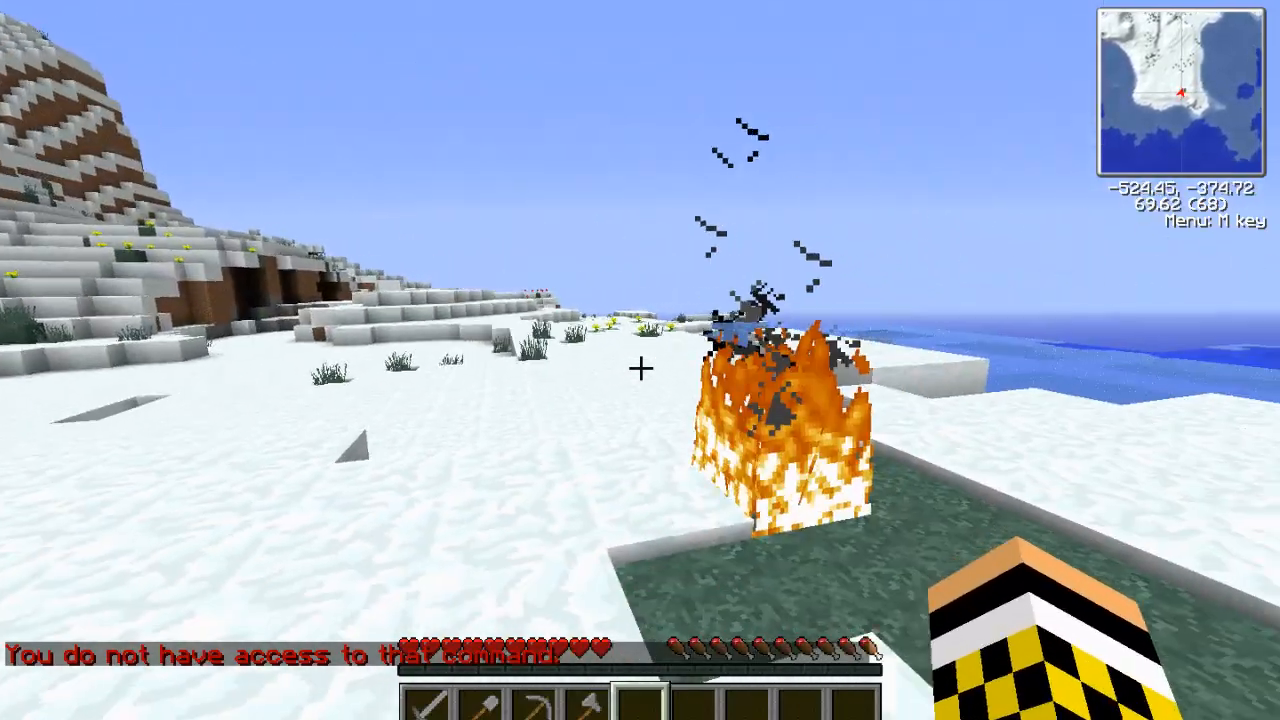